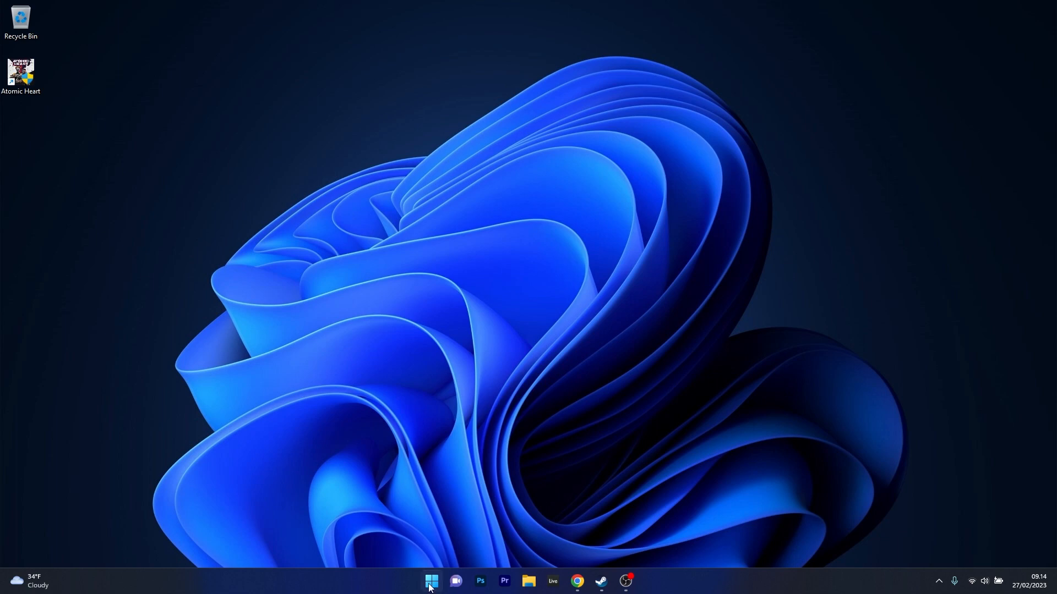
# - Bring up the context menu for the Atomic Heart desktop shortcut
pyautogui.click(430, 580)
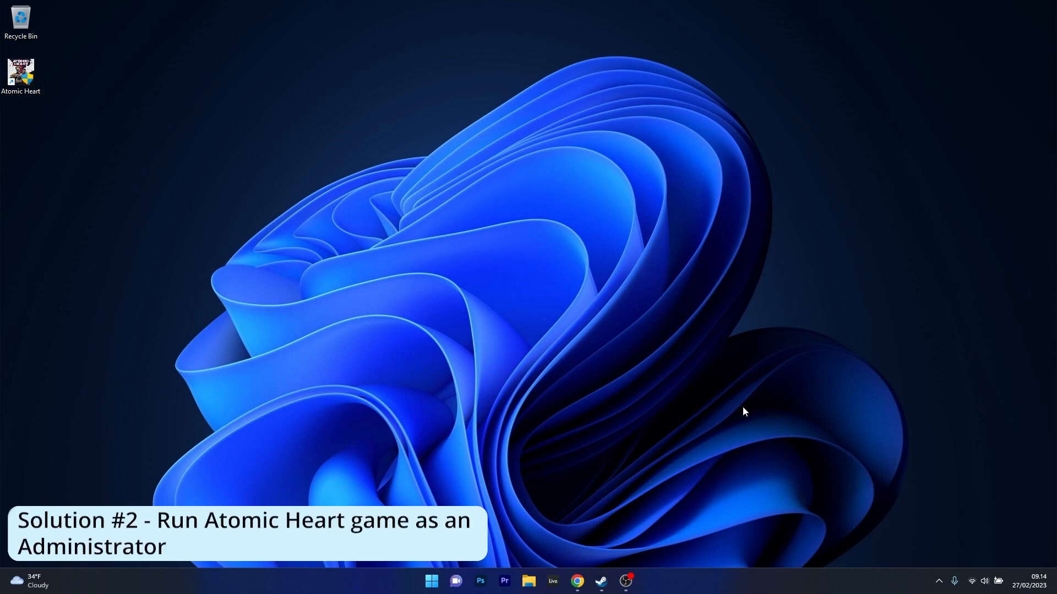
pyautogui.moveTo(641, 374)
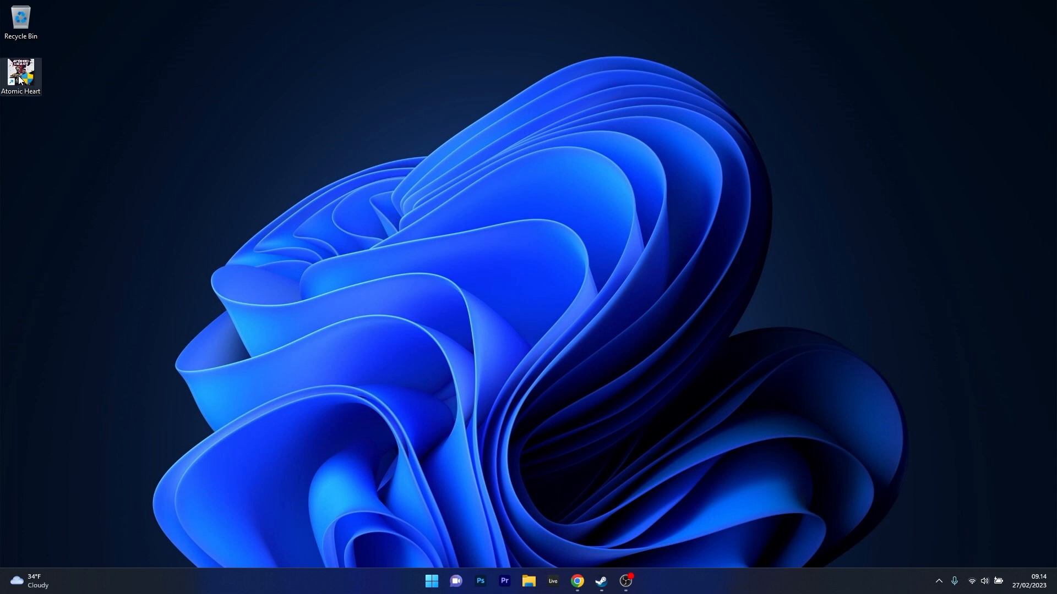
pyautogui.rightClick(21, 76)
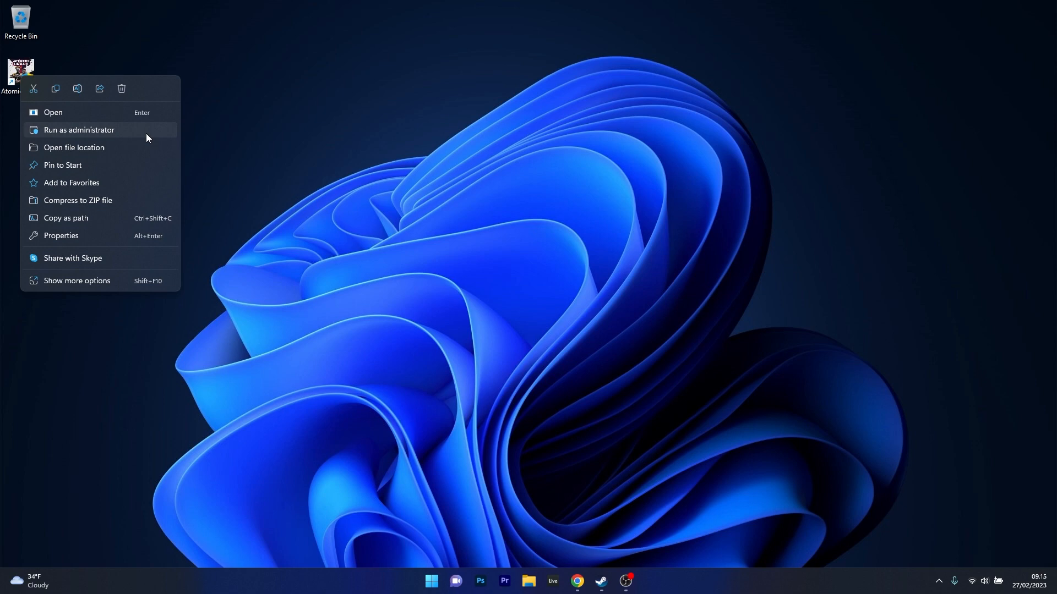
pyautogui.moveTo(102, 240)
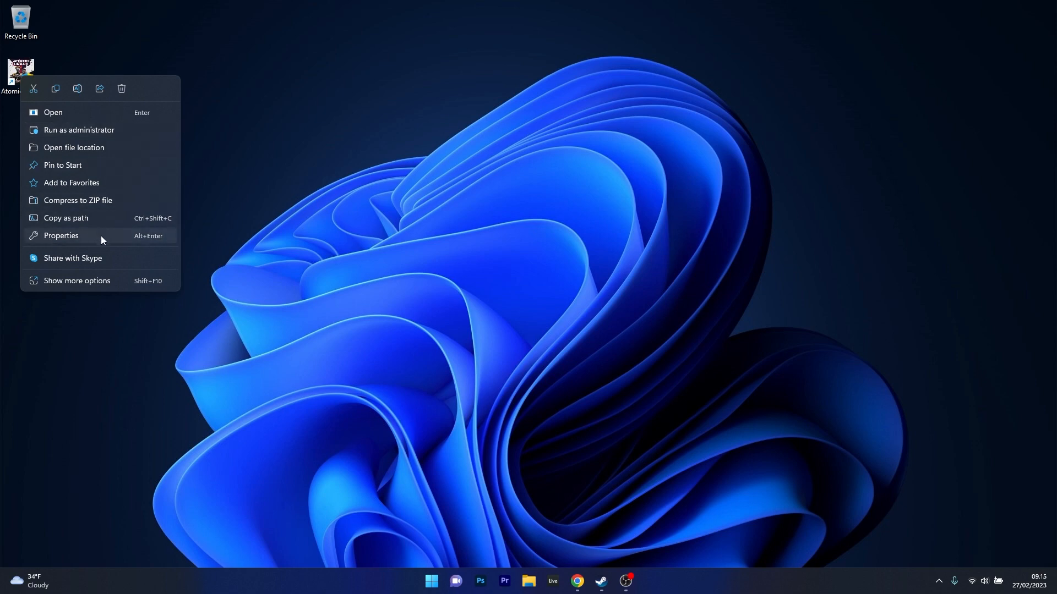
# - Enable 'Run this program as an administrator' in the shortcut's Compatibility settings and apply it
pyautogui.click(61, 236)
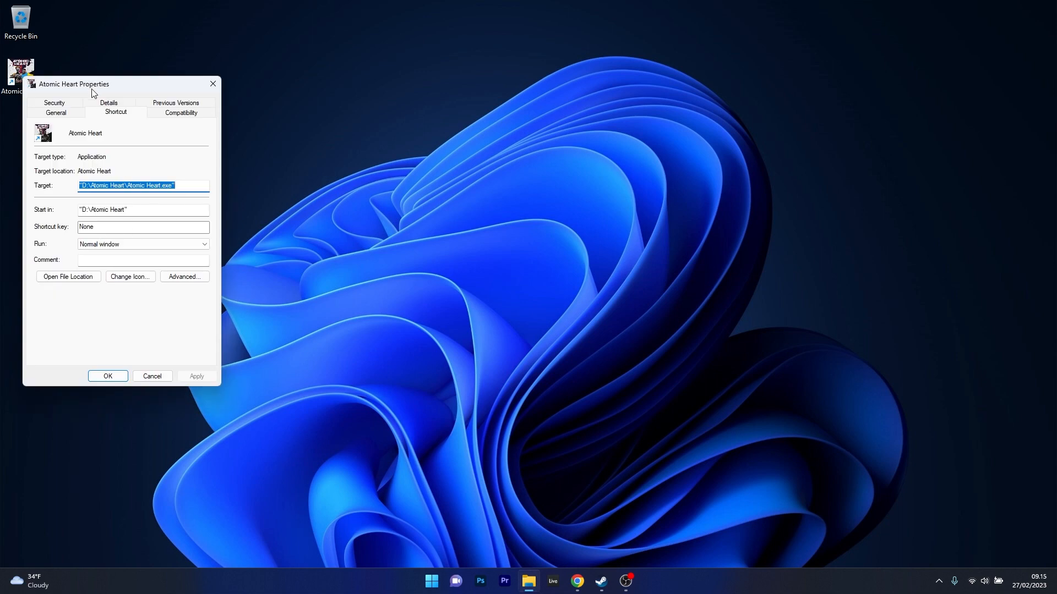
pyautogui.moveTo(74, 84); pyautogui.dragTo(448, 88)
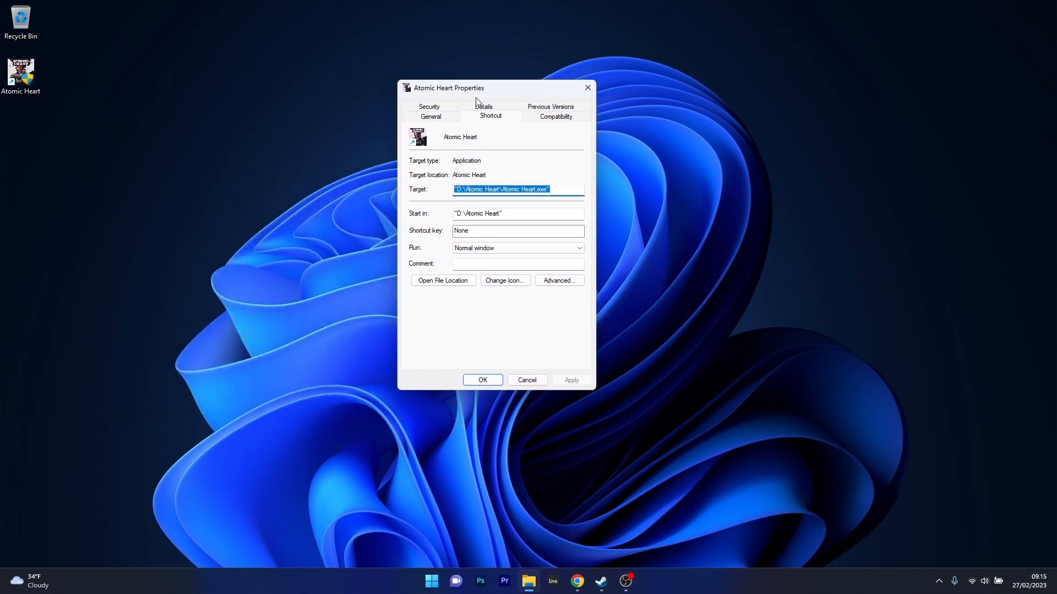
pyautogui.click(555, 115)
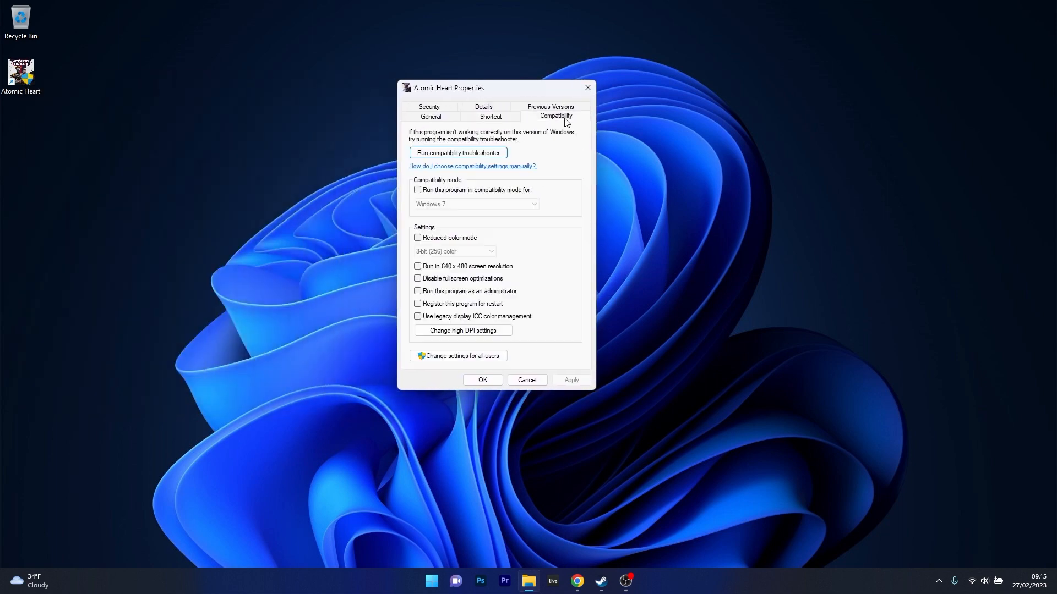
pyautogui.moveTo(560, 287)
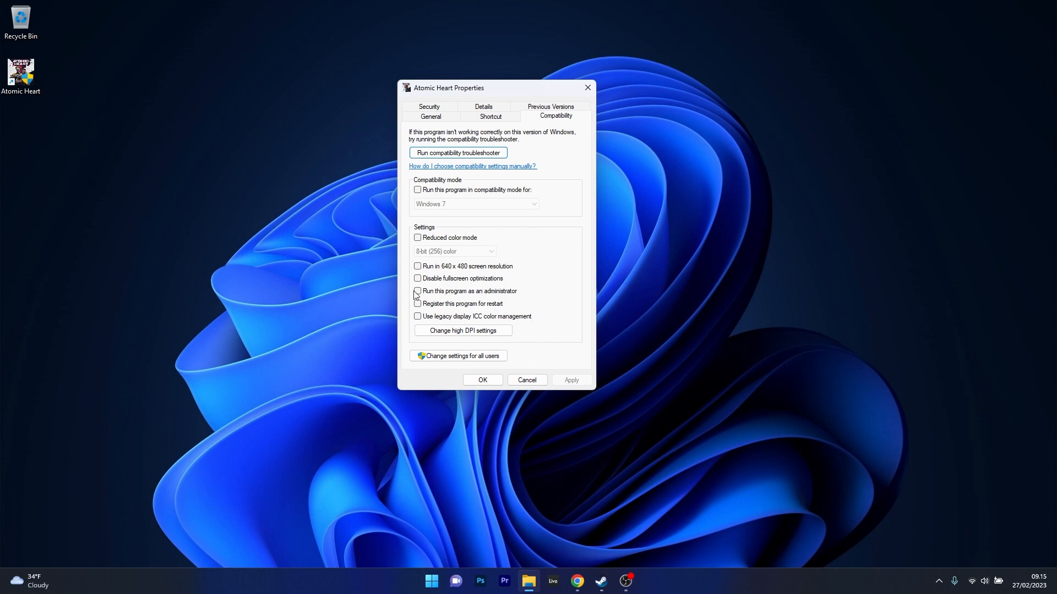
pyautogui.click(417, 290)
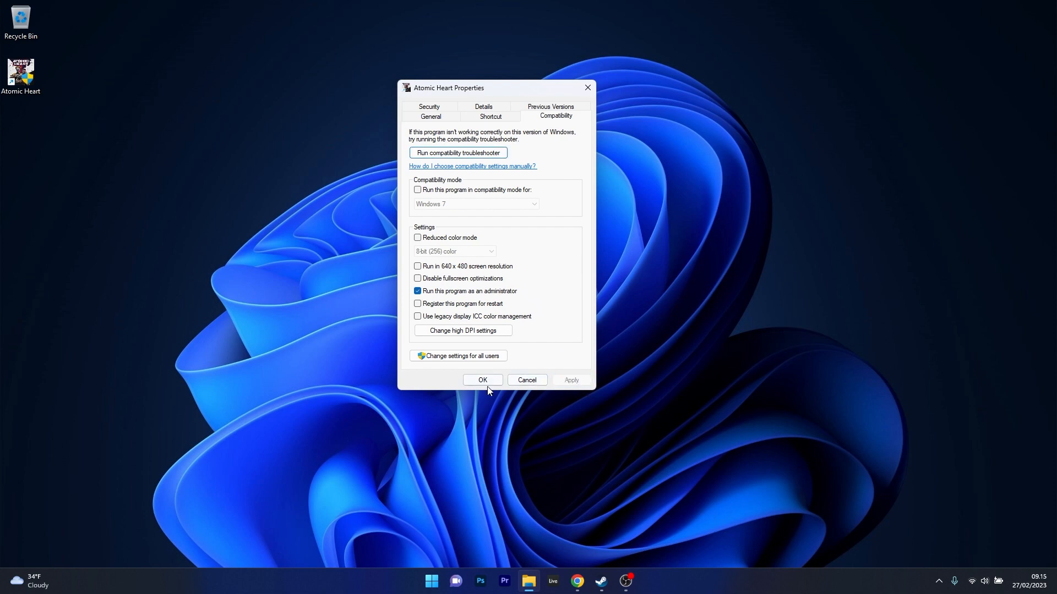
pyautogui.click(483, 380)
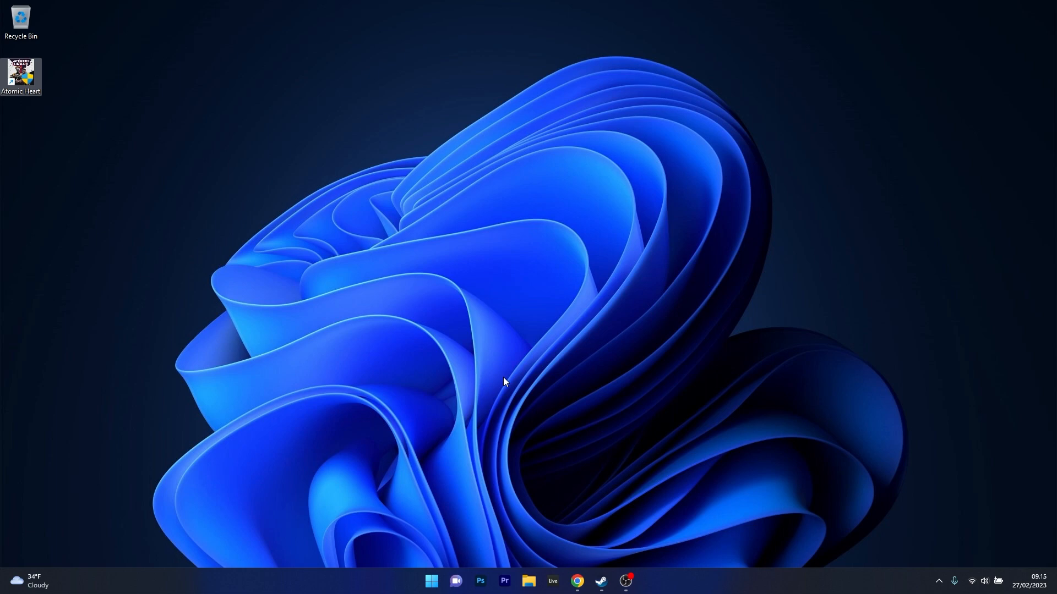
# - Launch Steam and show Atomic Heart's Local Files properties for integrity verification
pyautogui.click(600, 585)
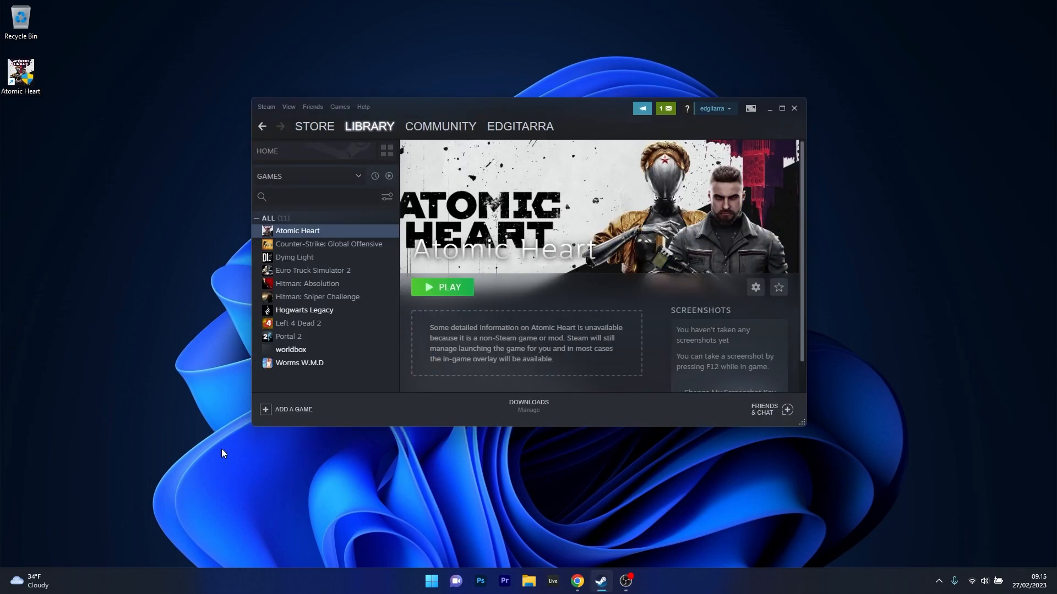
pyautogui.rightClick(298, 230)
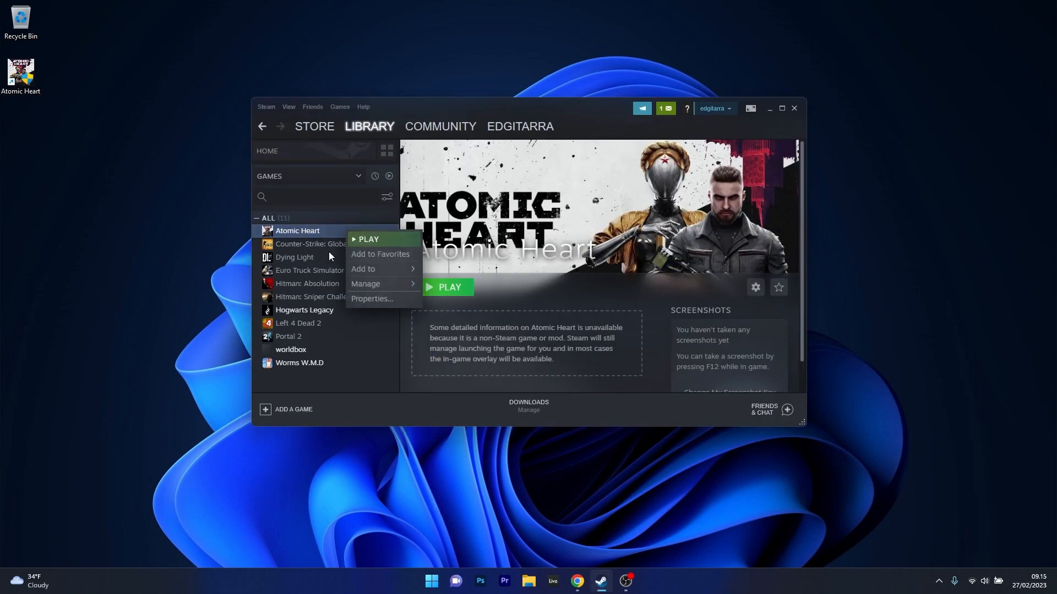
pyautogui.click(372, 298)
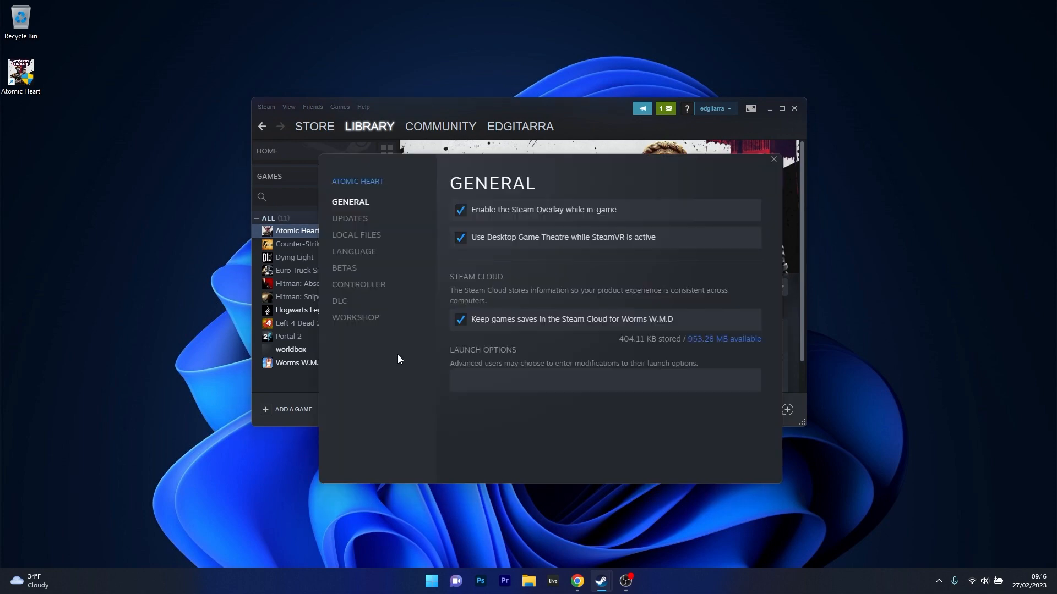
pyautogui.moveTo(355, 235)
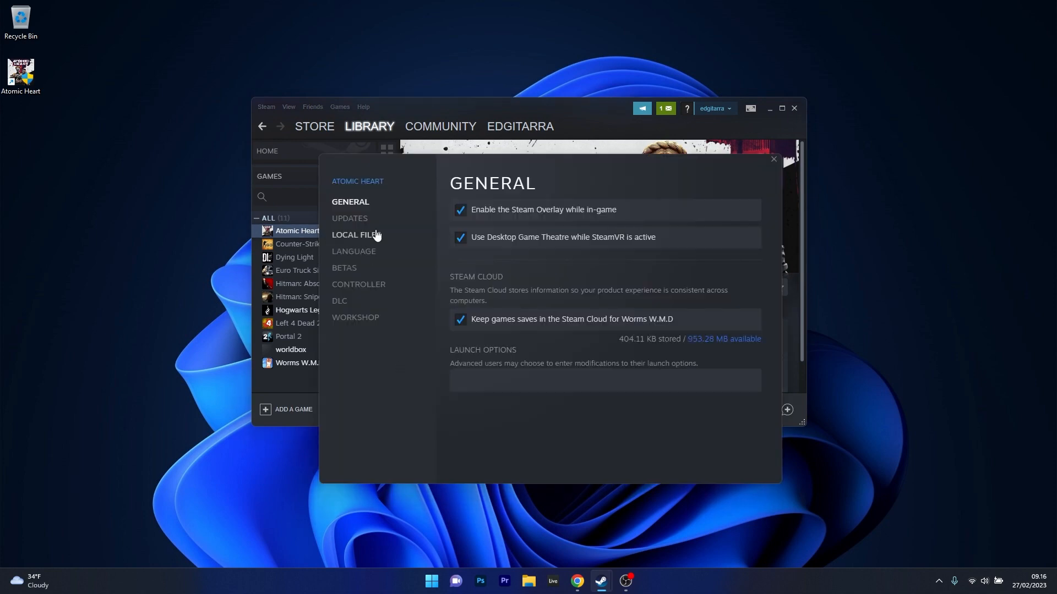
pyautogui.click(356, 234)
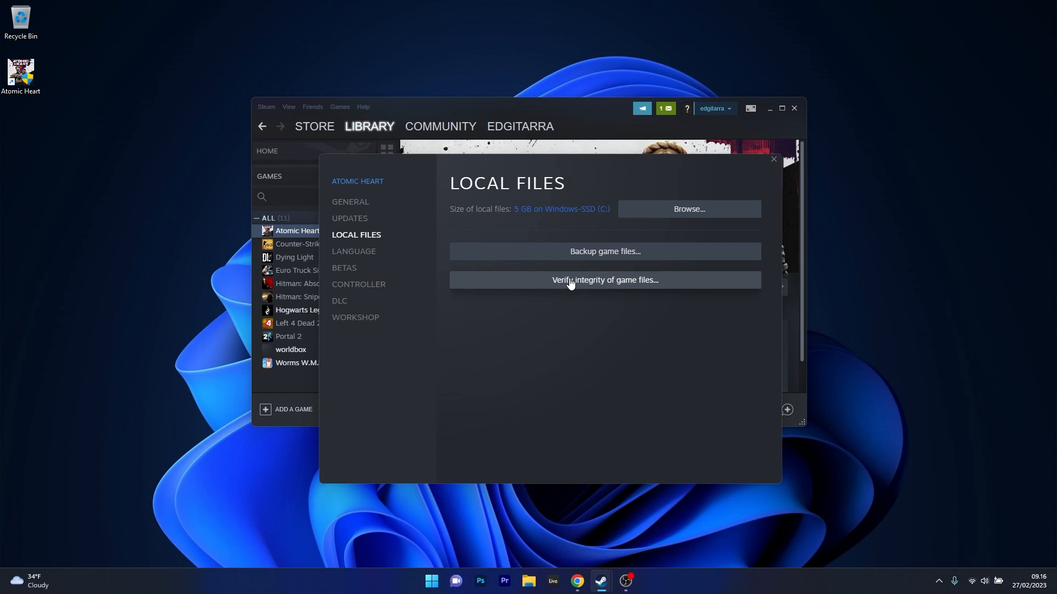
pyautogui.moveTo(620, 293)
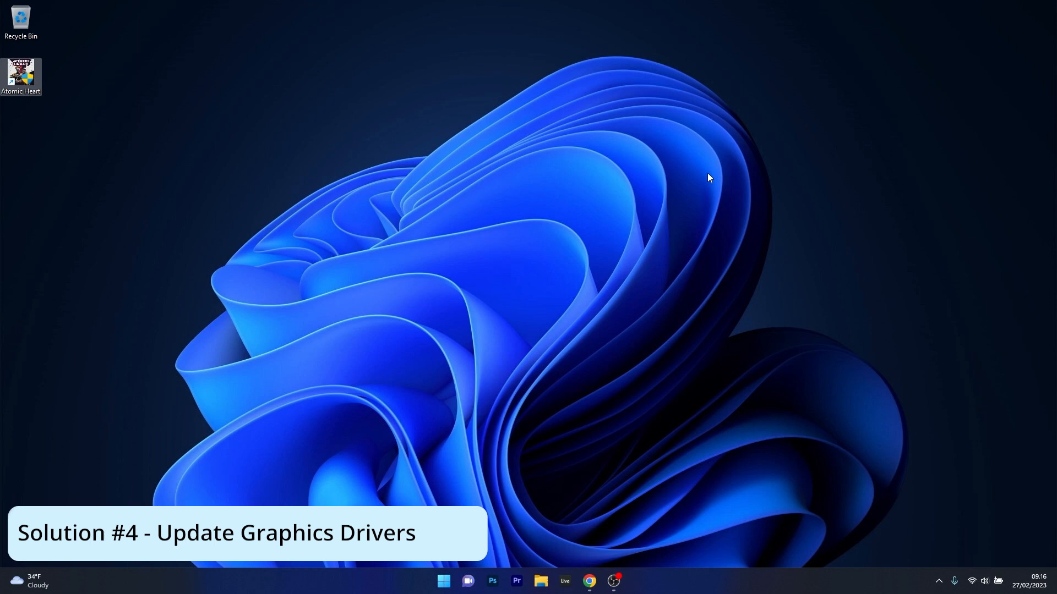
pyautogui.moveTo(555, 226)
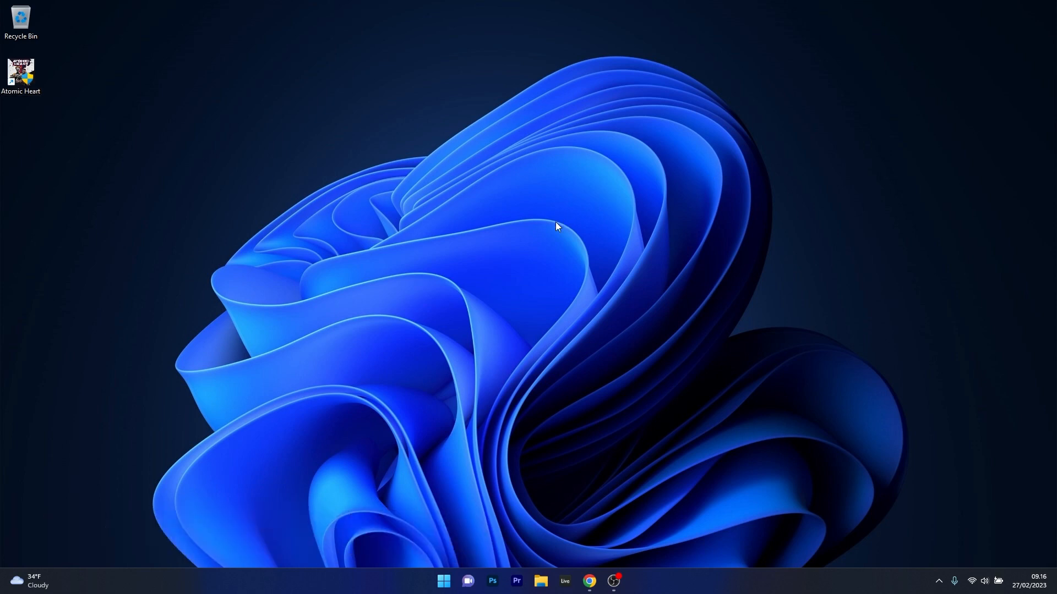
# - Launch Device Manager from the Start button's system tools menu
pyautogui.rightClick(443, 580)
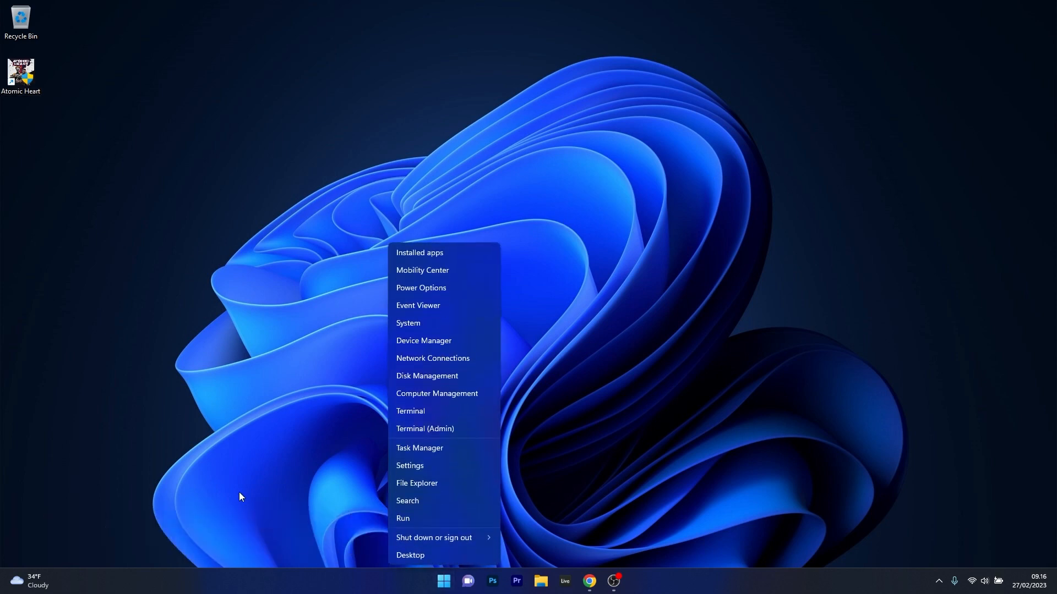
pyautogui.moveTo(473, 344)
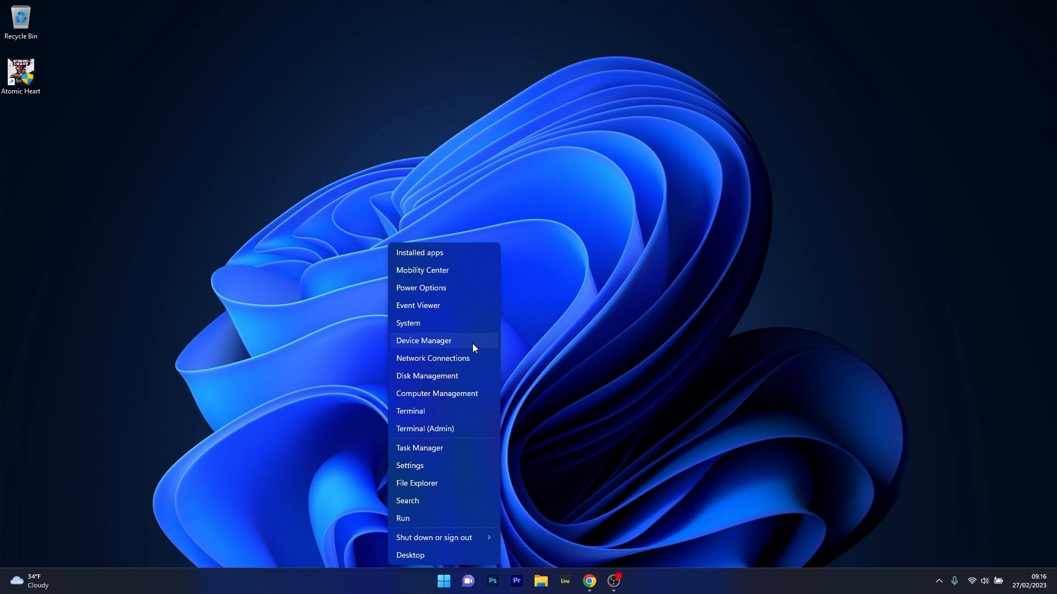
pyautogui.click(423, 340)
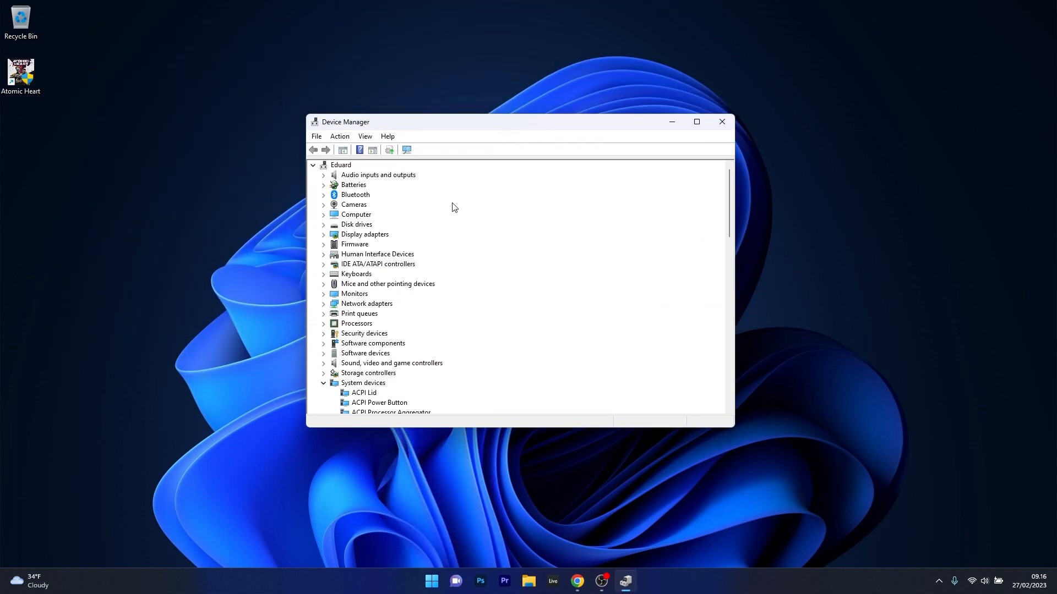
# - Search automatically for an NVIDIA GeForce RTX 2060 driver update under Display adapters, then close Device Manager
pyautogui.click(324, 234)
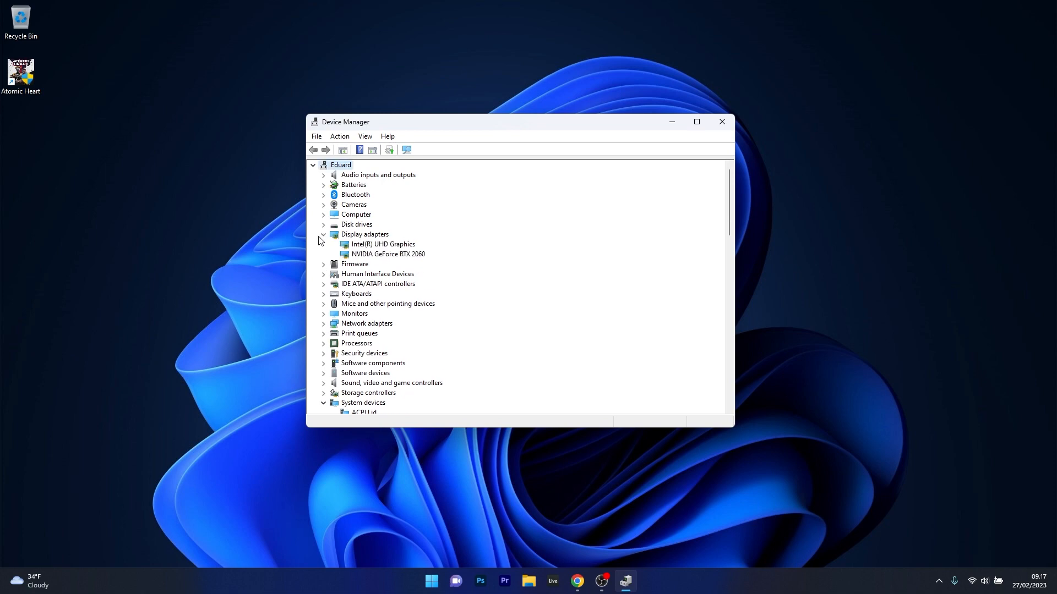
pyautogui.rightClick(387, 254)
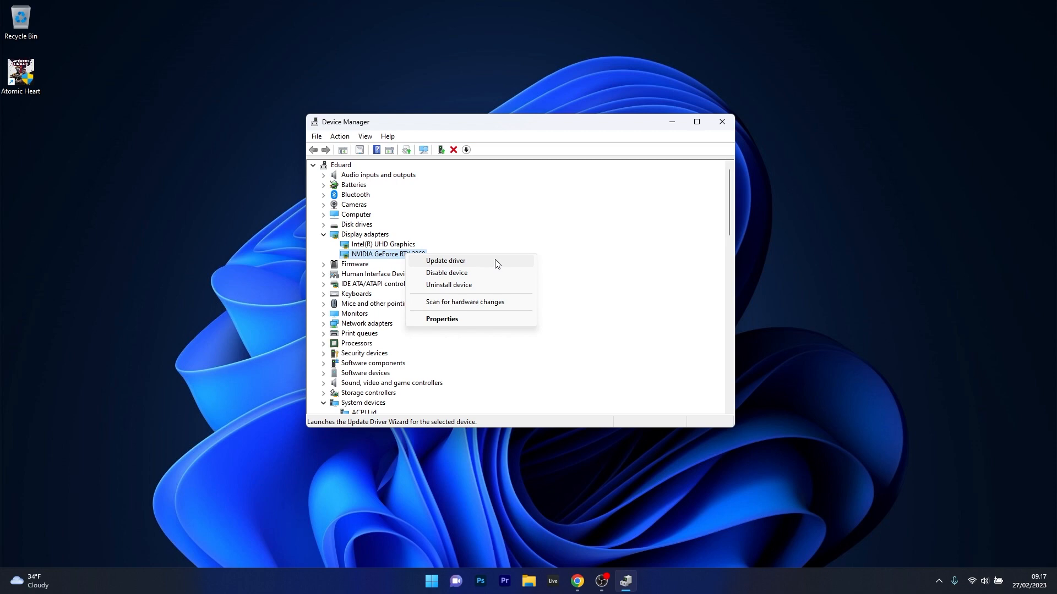
pyautogui.click(445, 260)
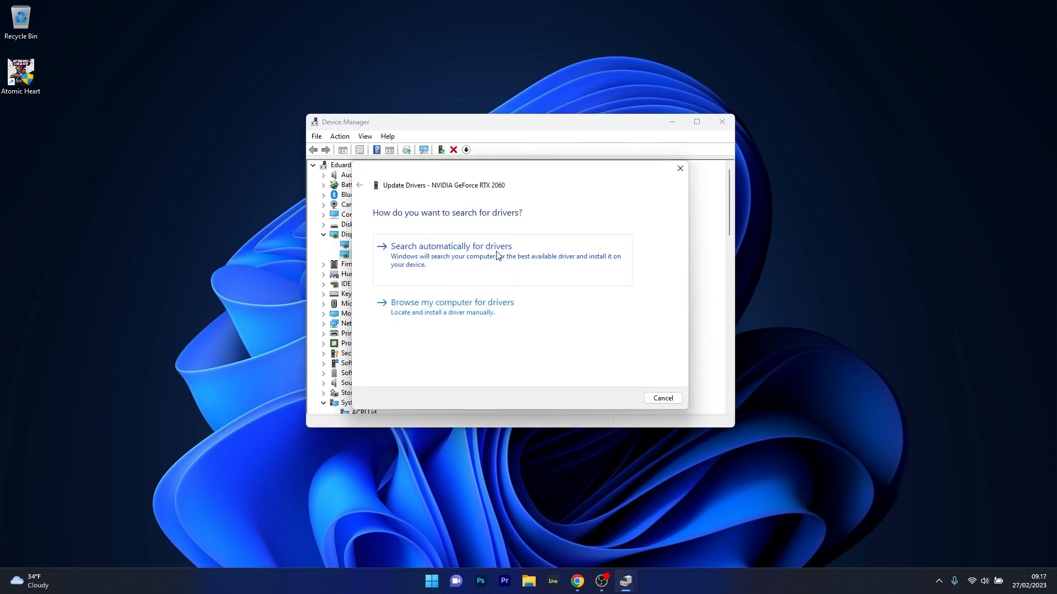
pyautogui.click(451, 245)
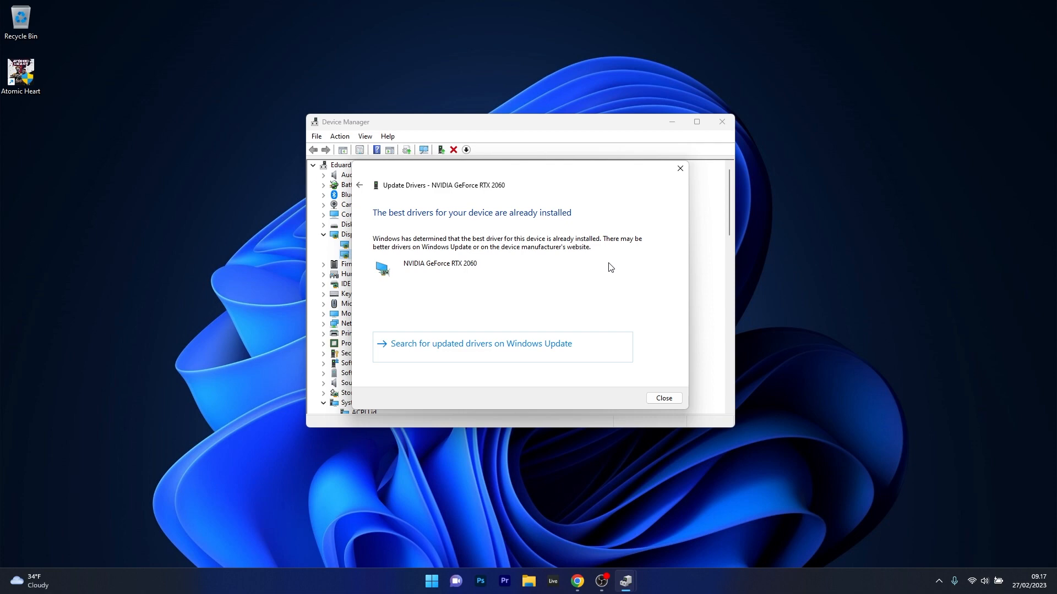
pyautogui.moveTo(660, 220)
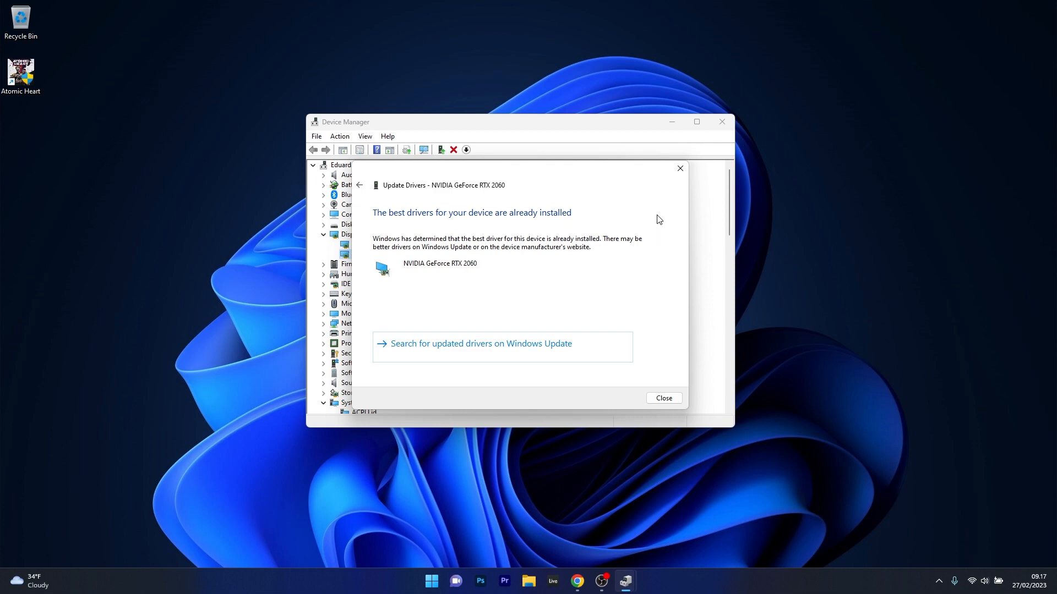
pyautogui.click(662, 397)
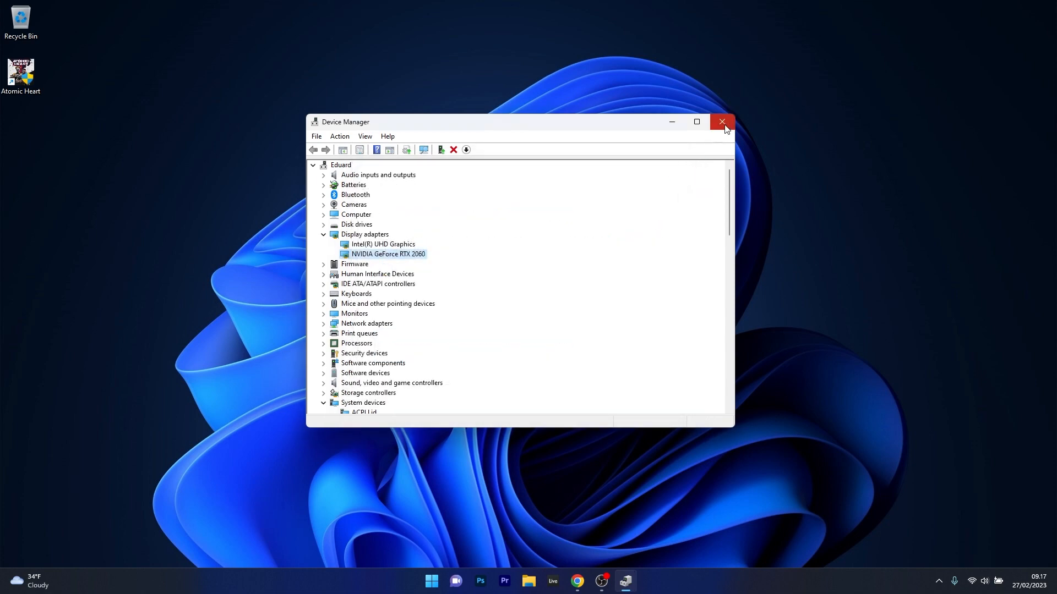
pyautogui.moveTo(722, 122)
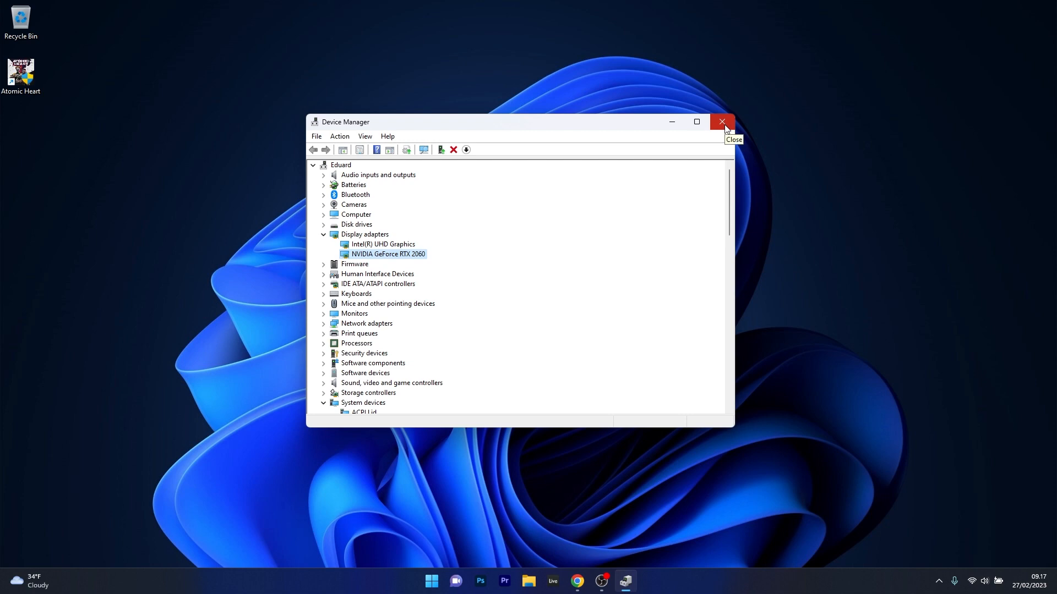
pyautogui.click(722, 122)
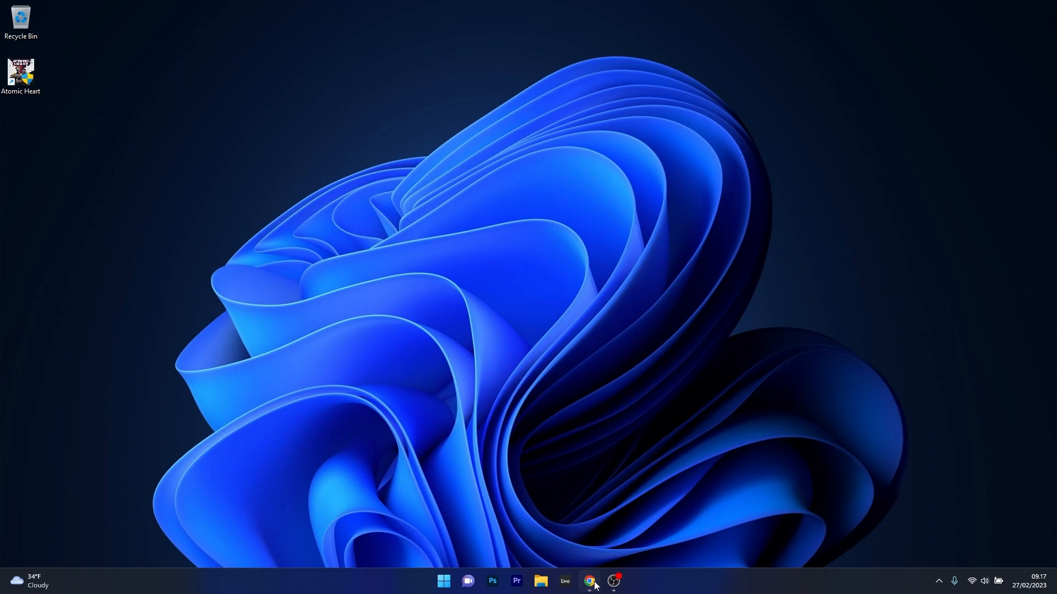
# - Launch Chrome with the NVIDIA and AMD driver pages
pyautogui.click(588, 582)
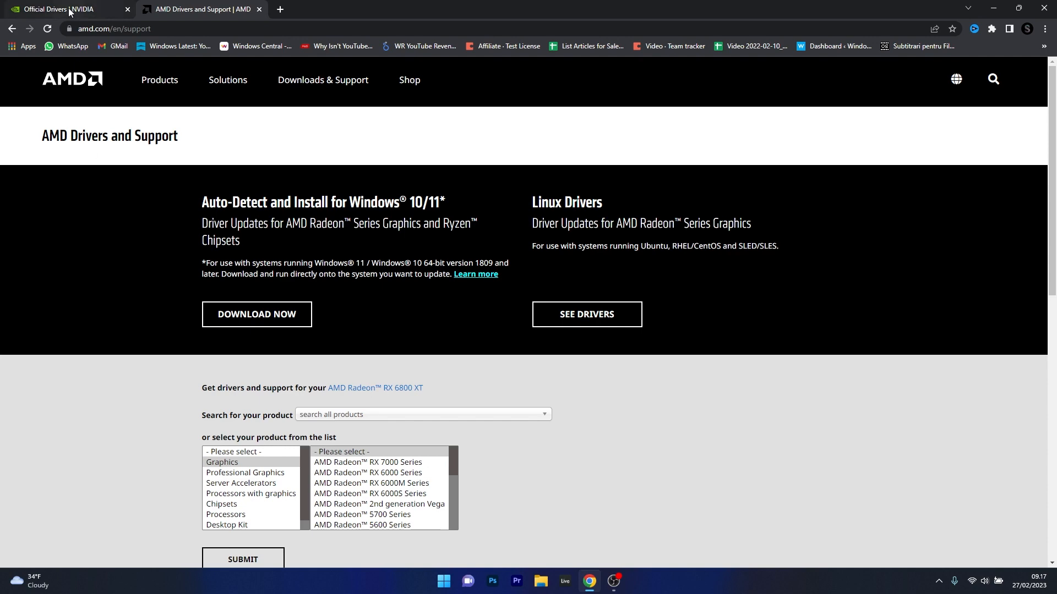
# - Search NVIDIA's drivers page for the GeForce RTX 2060 notebook driver
pyautogui.click(58, 8)
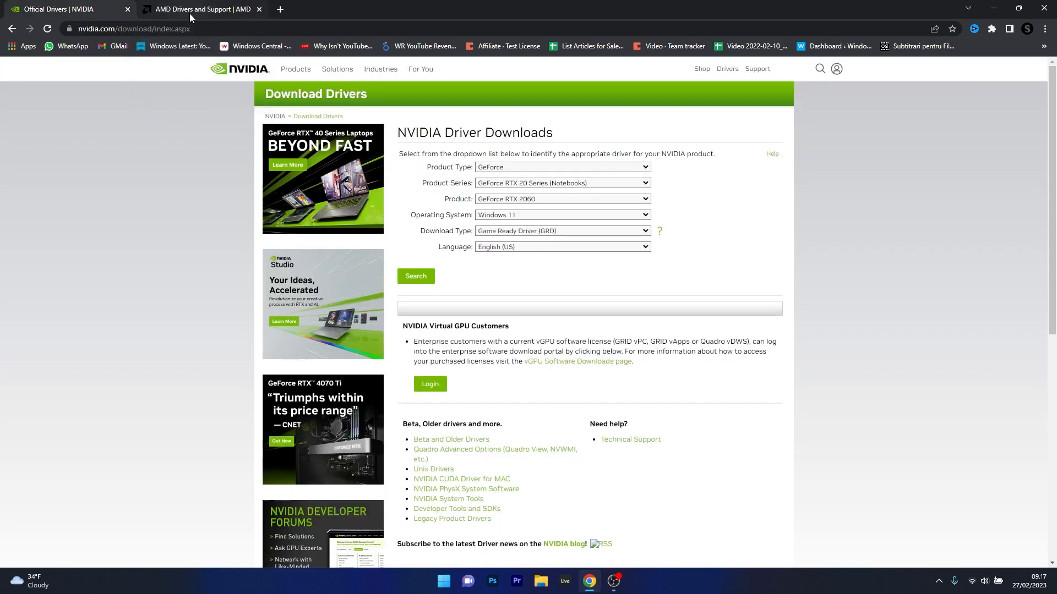
pyautogui.click(199, 9)
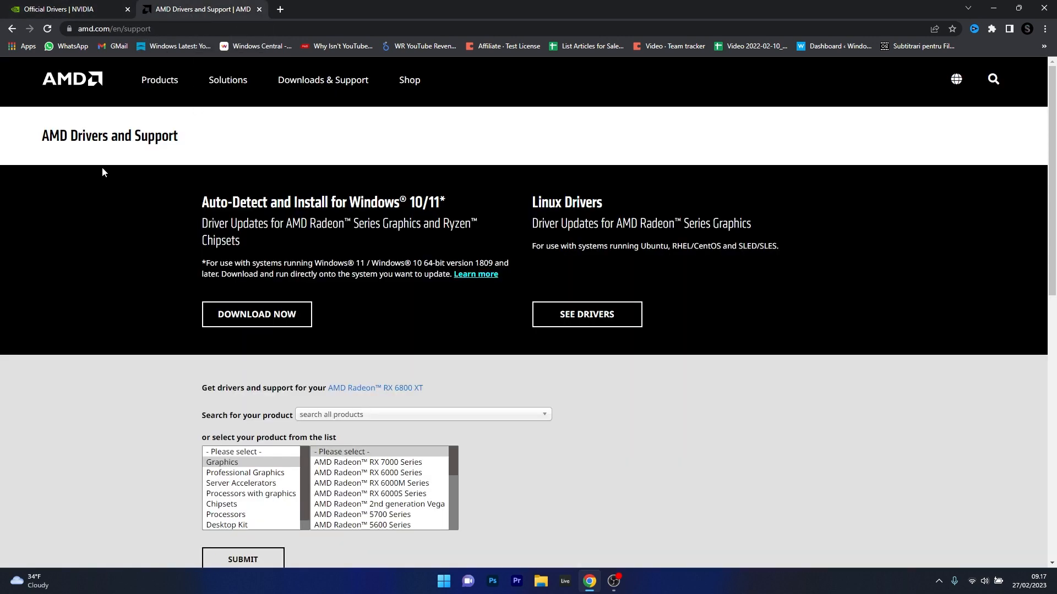
pyautogui.click(57, 9)
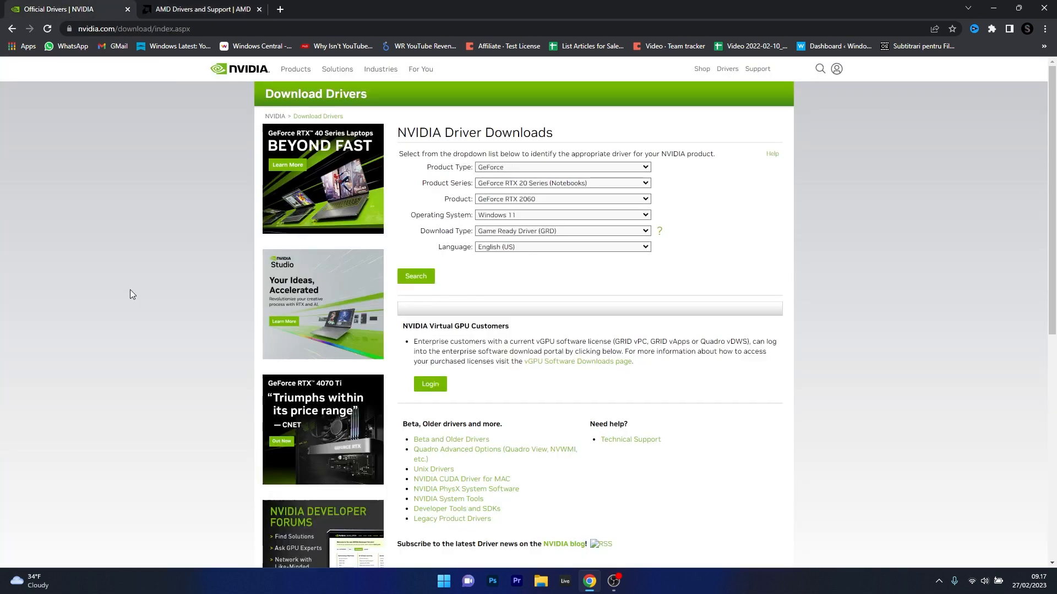
pyautogui.moveTo(554, 184)
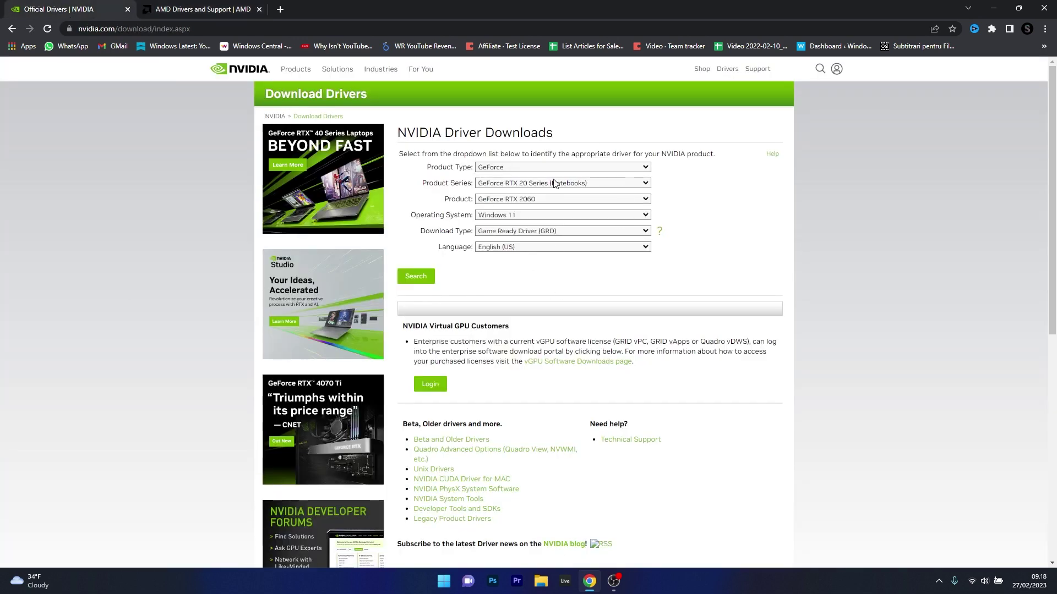
pyautogui.moveTo(578, 237)
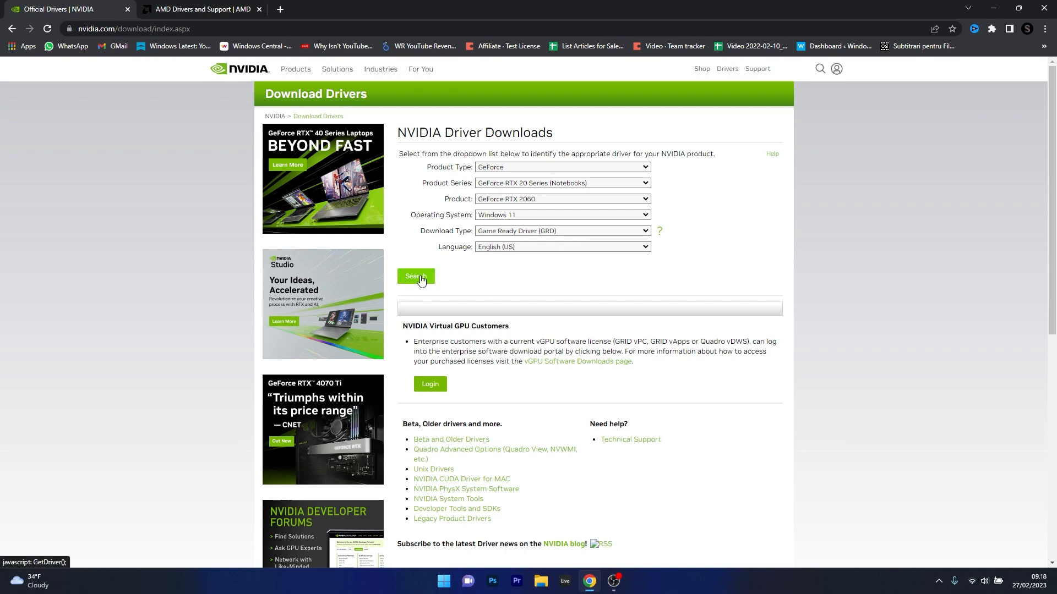
pyautogui.click(415, 276)
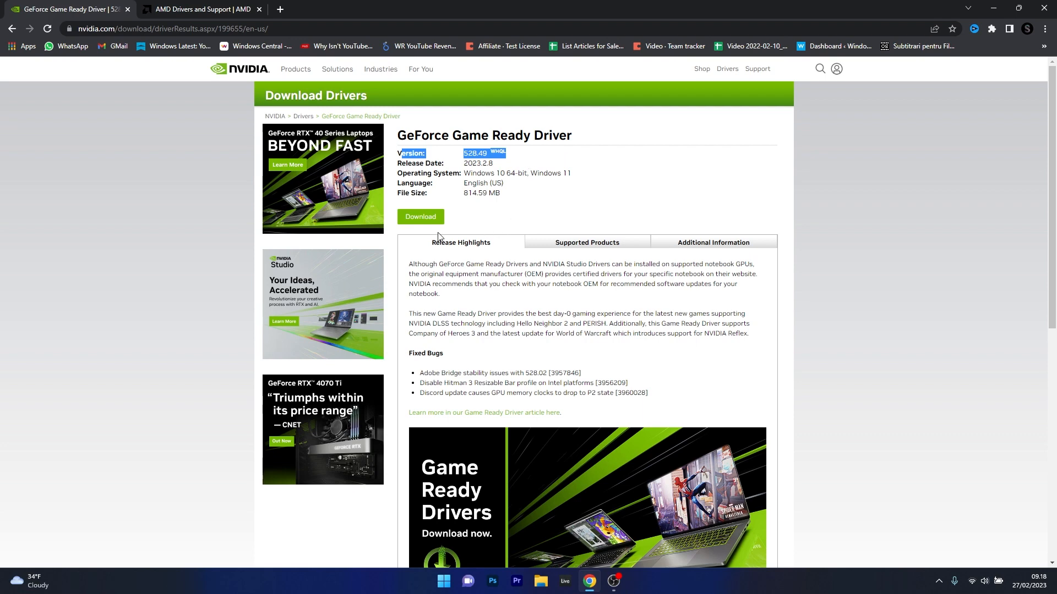
# - Download the GeForce Game Ready Driver 528.49 and save the installer to the Desktop
pyautogui.click(420, 216)
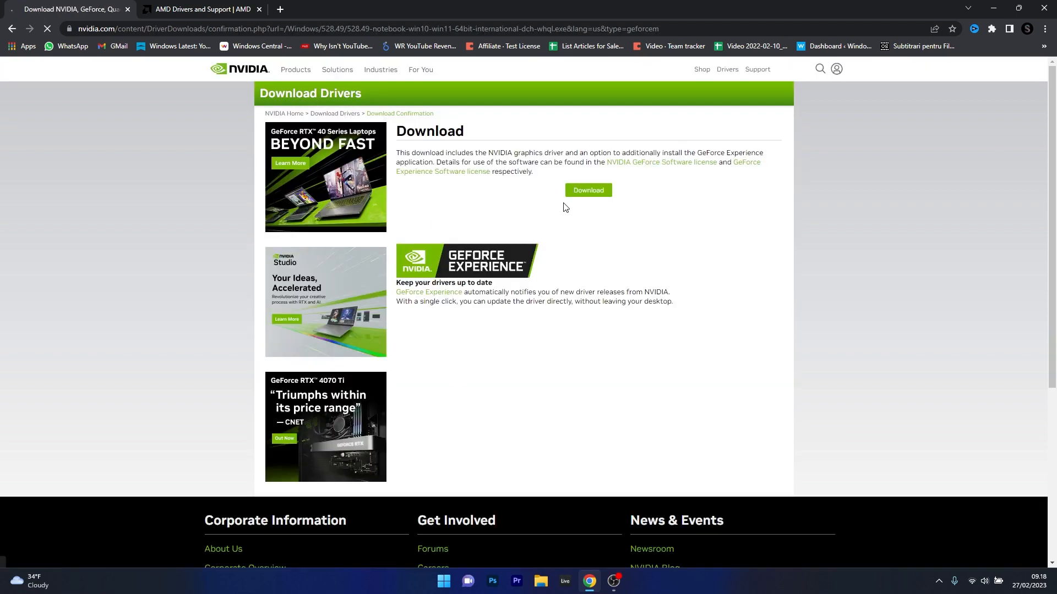
pyautogui.click(587, 190)
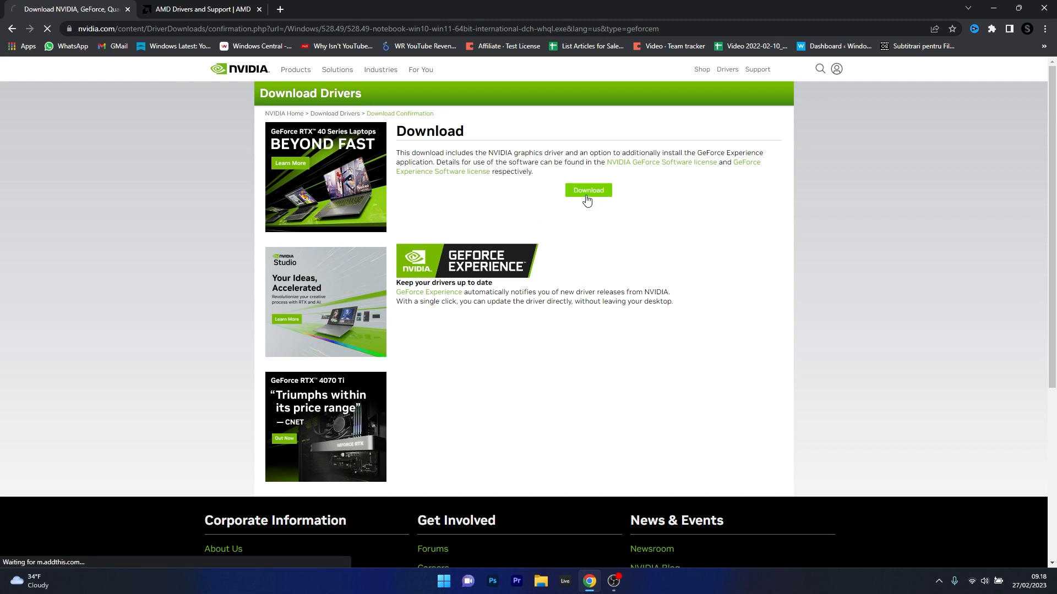
pyautogui.click(587, 190)
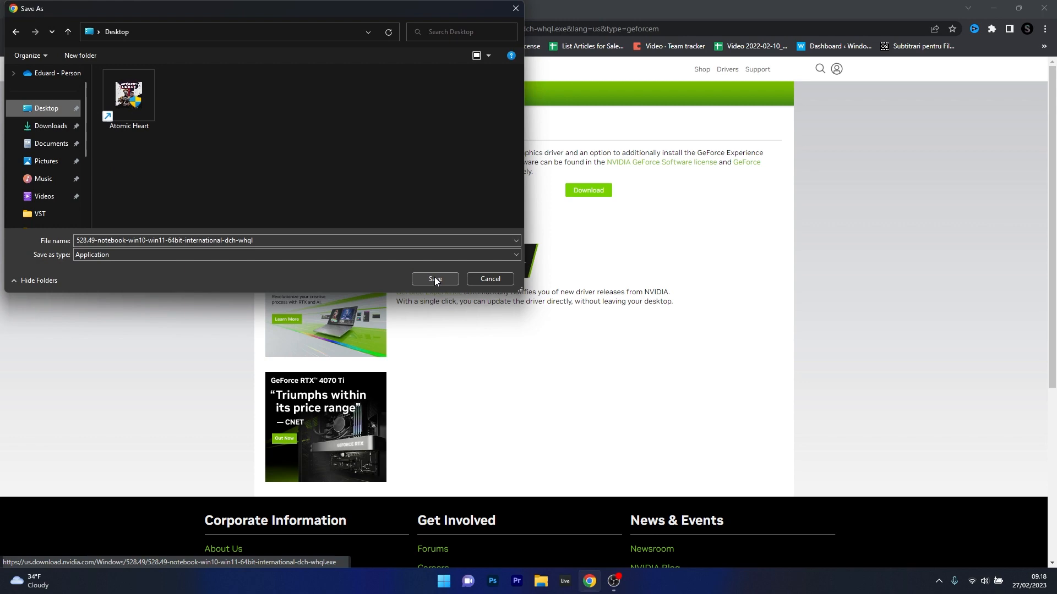
pyautogui.click(435, 278)
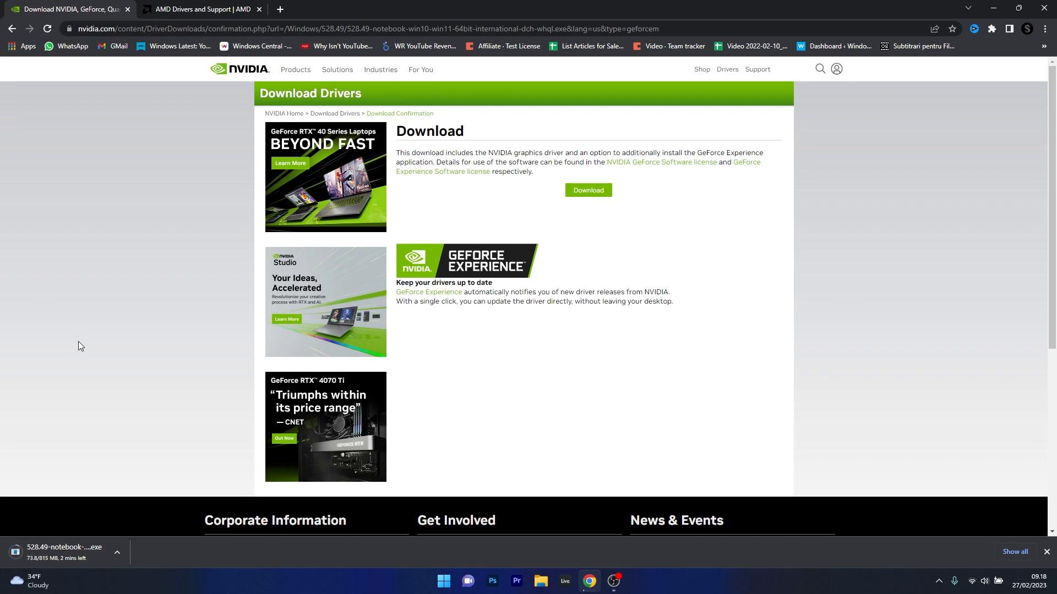
# - Download the Radeon RX 6800 XT Adrenalin 23.2.2 driver for Windows 11 64-Bit to the Desktop
pyautogui.click(199, 9)
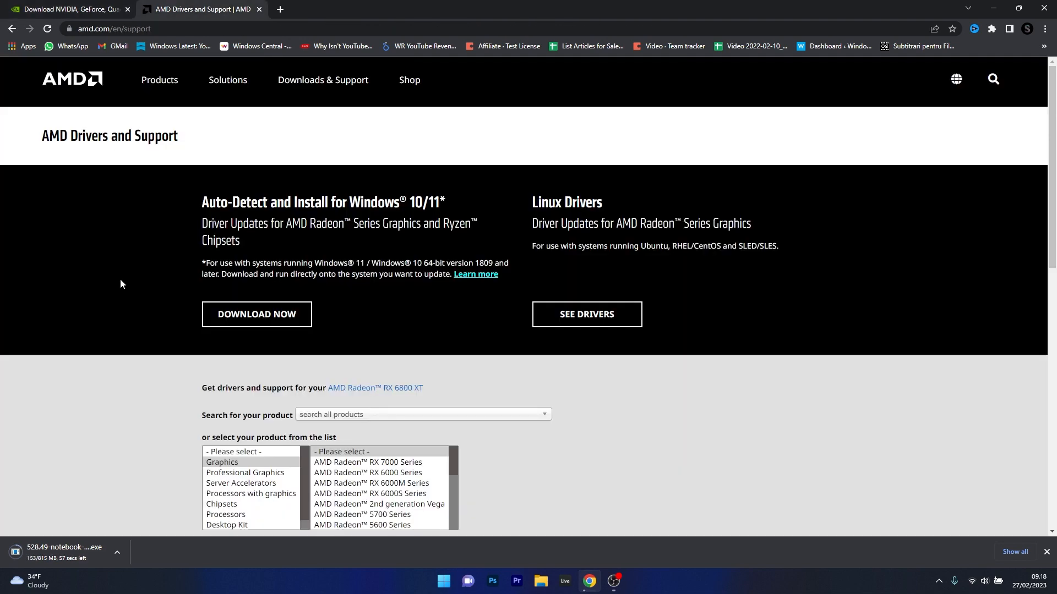
pyautogui.scroll(-3)
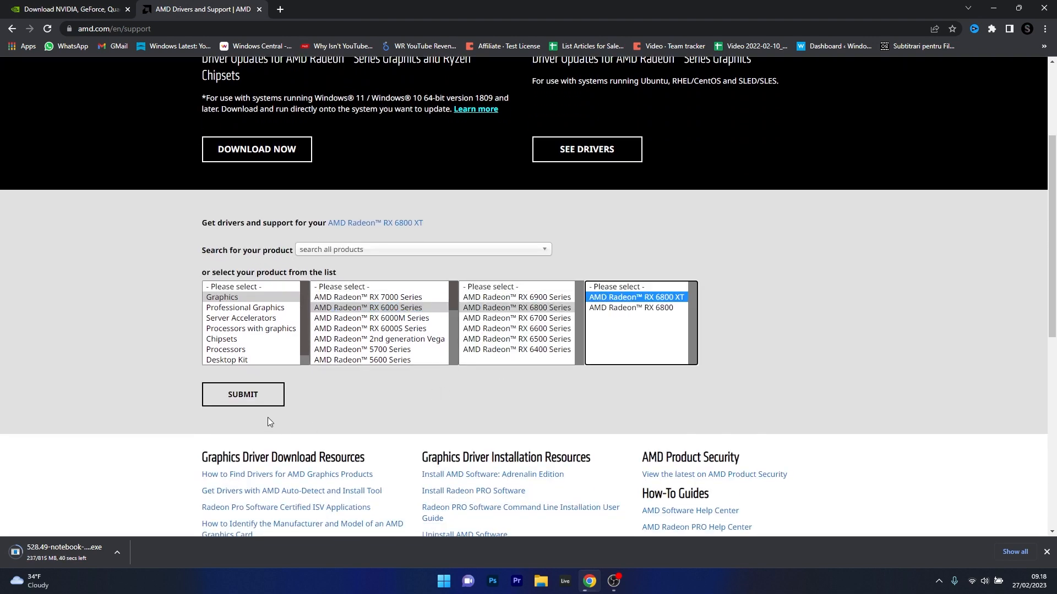
pyautogui.click(242, 394)
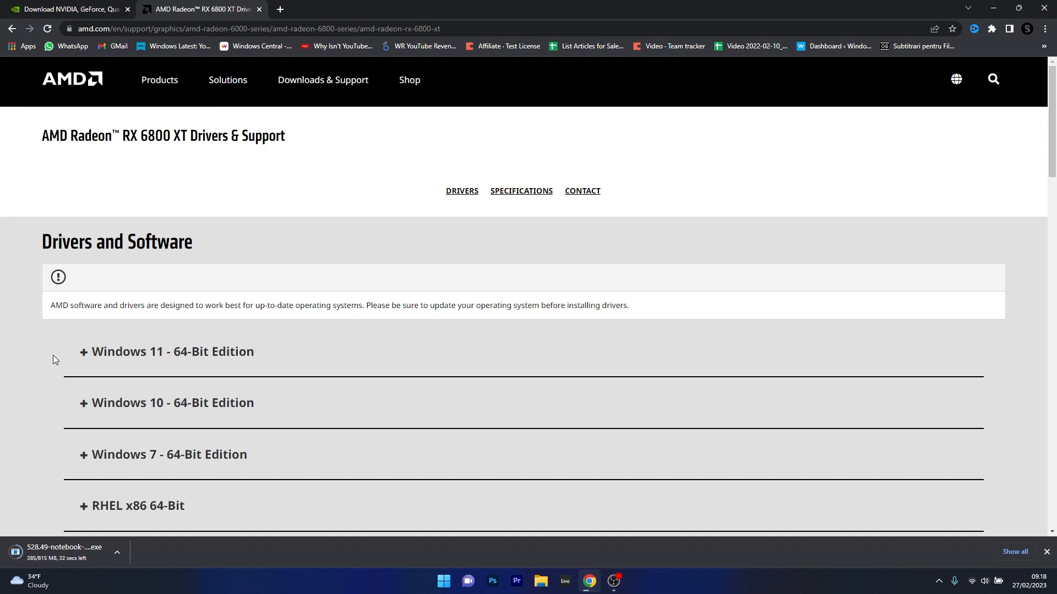
pyautogui.moveTo(83, 364)
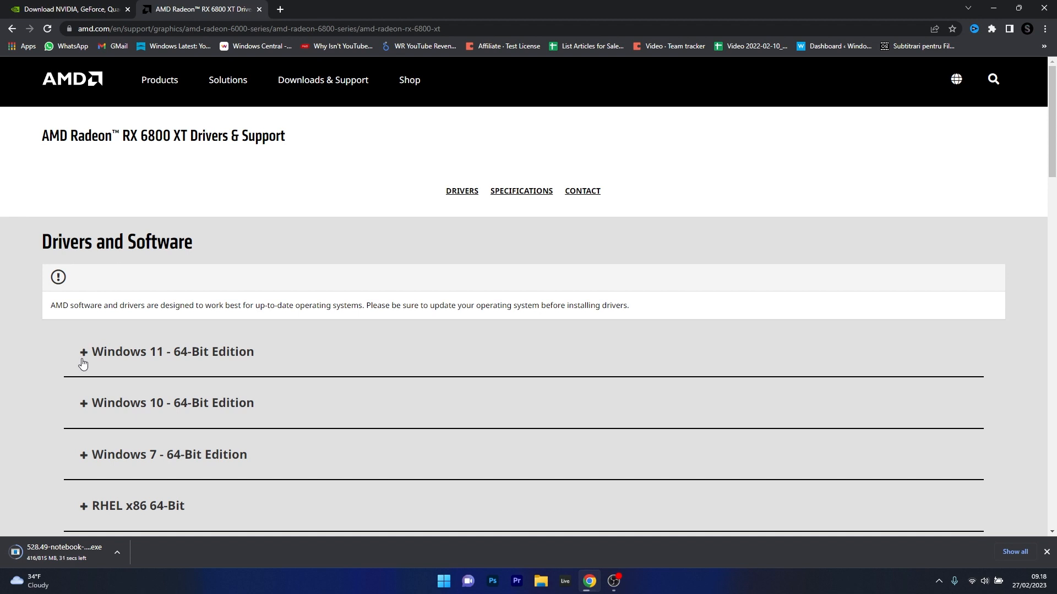
pyautogui.click(173, 351)
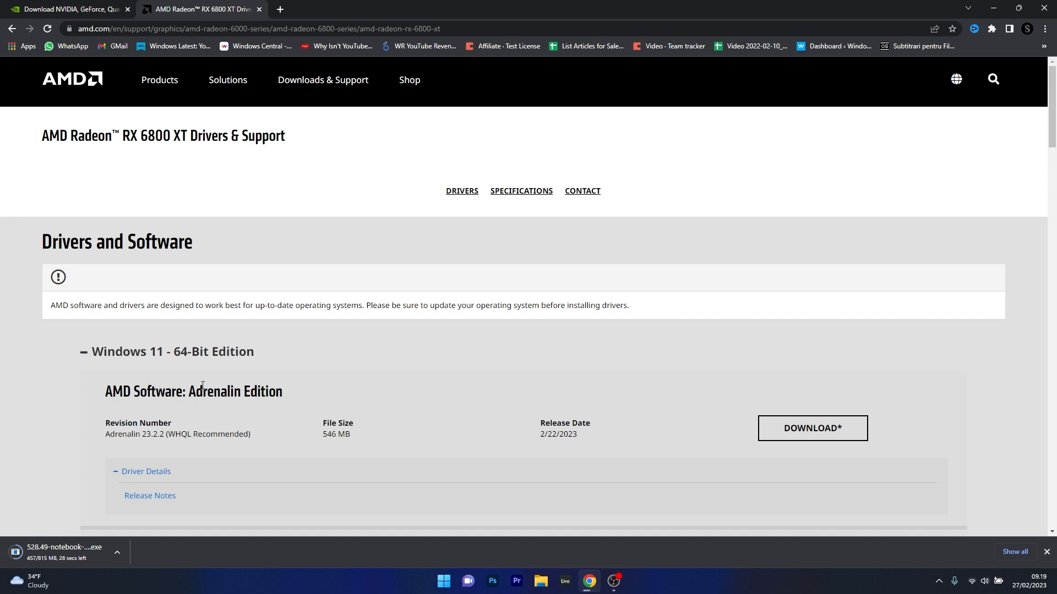
pyautogui.moveTo(812, 428)
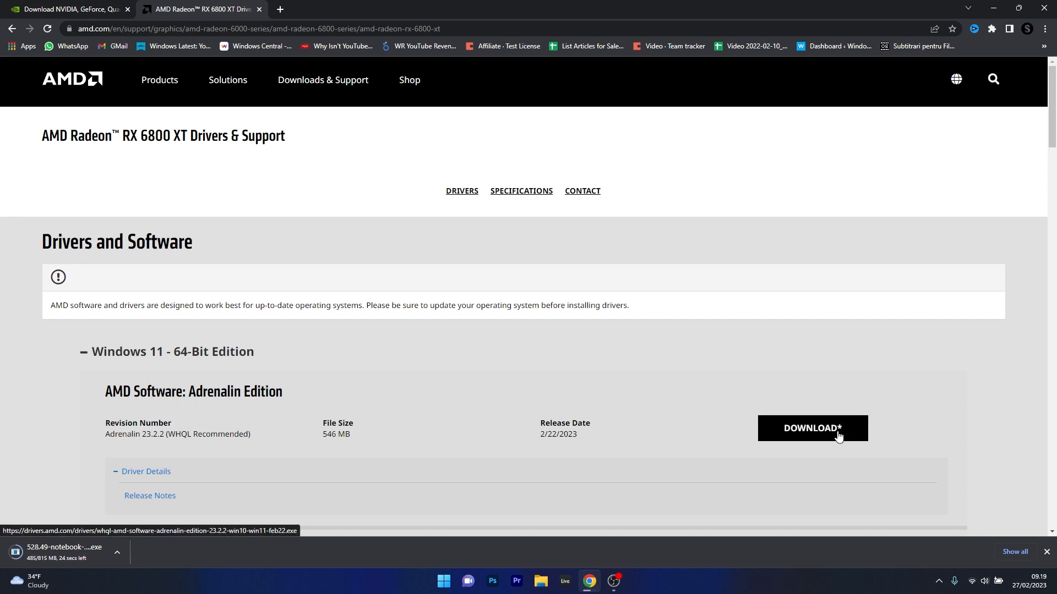
pyautogui.click(812, 428)
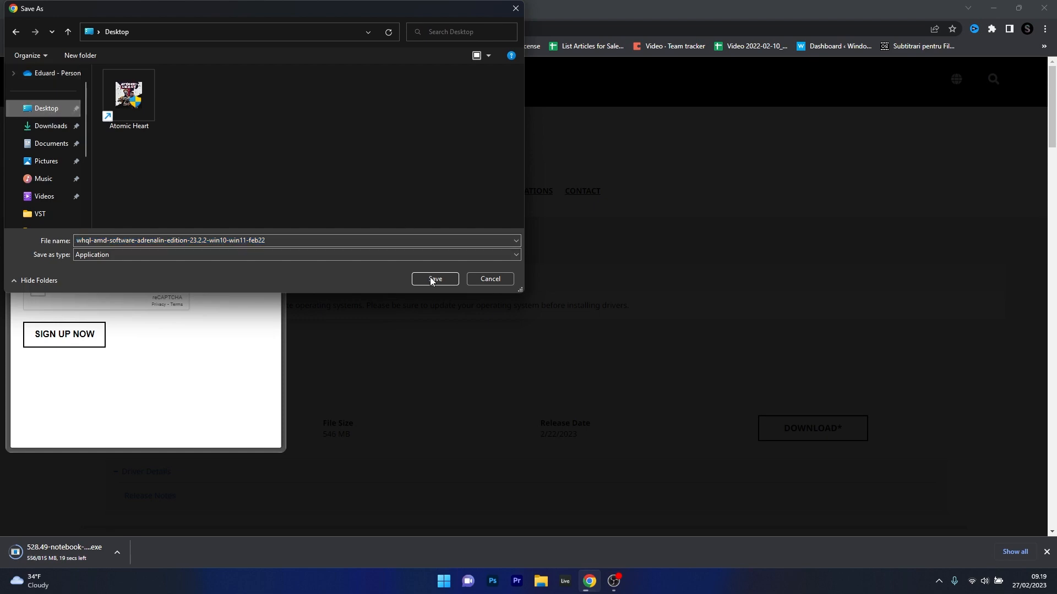
pyautogui.click(435, 278)
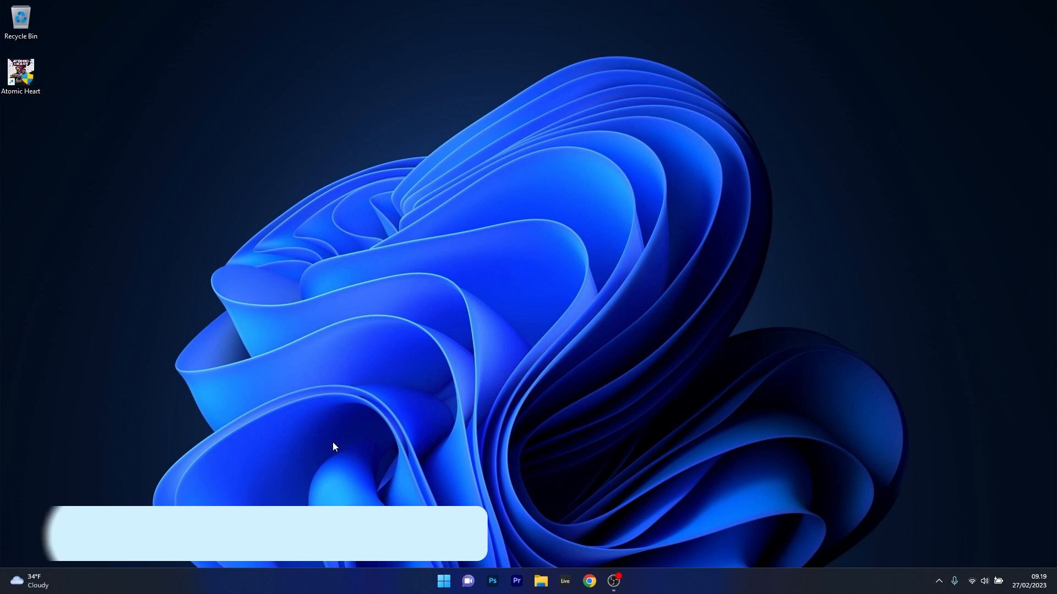
# - Launch Command Prompt as administrator and enter sfc /scannow
pyautogui.write('cmd')
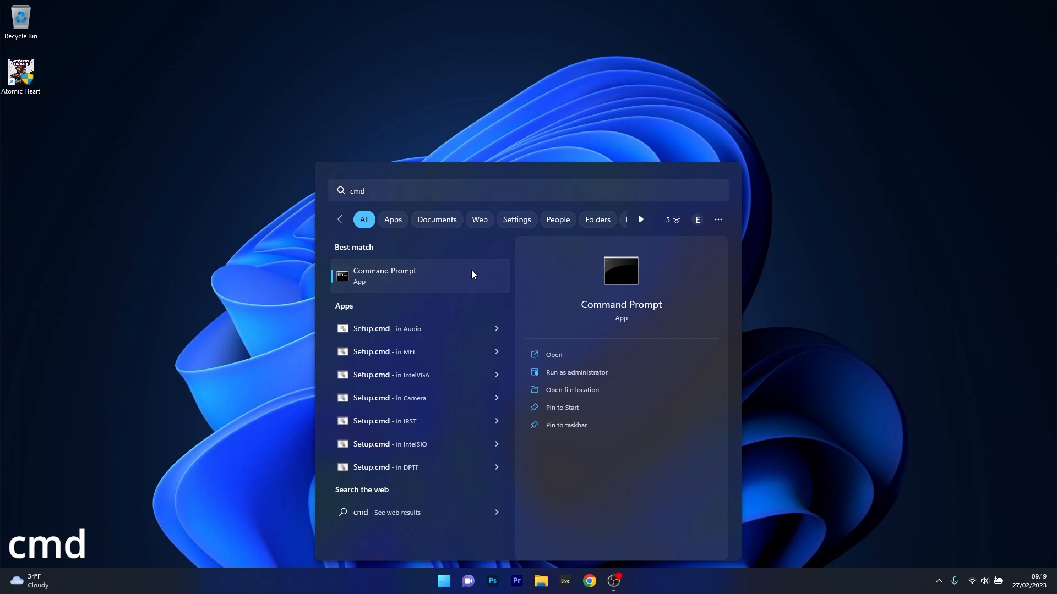
pyautogui.click(576, 372)
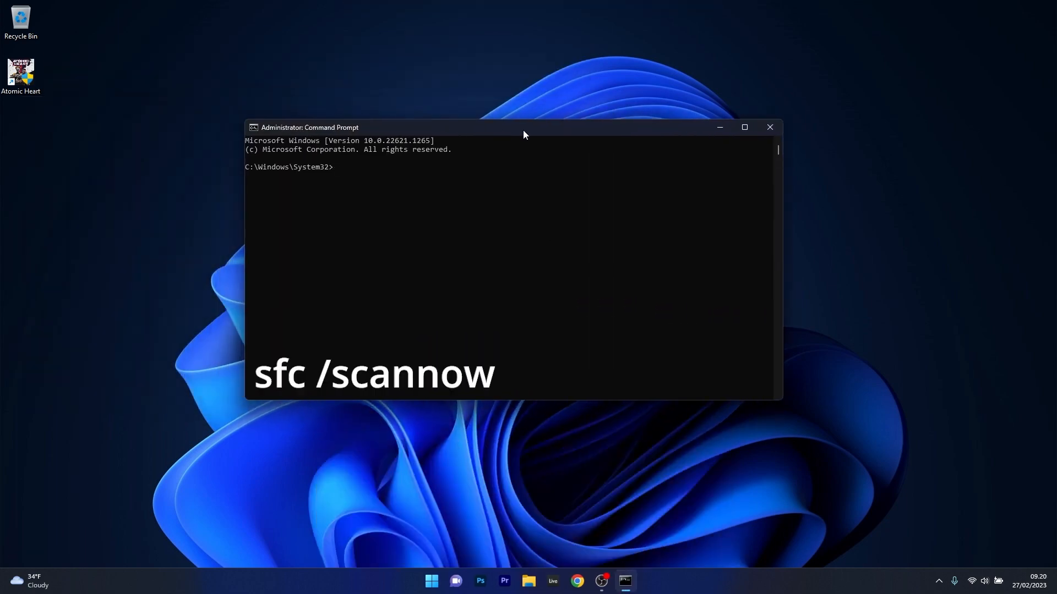
pyautogui.write('sfc /sc')
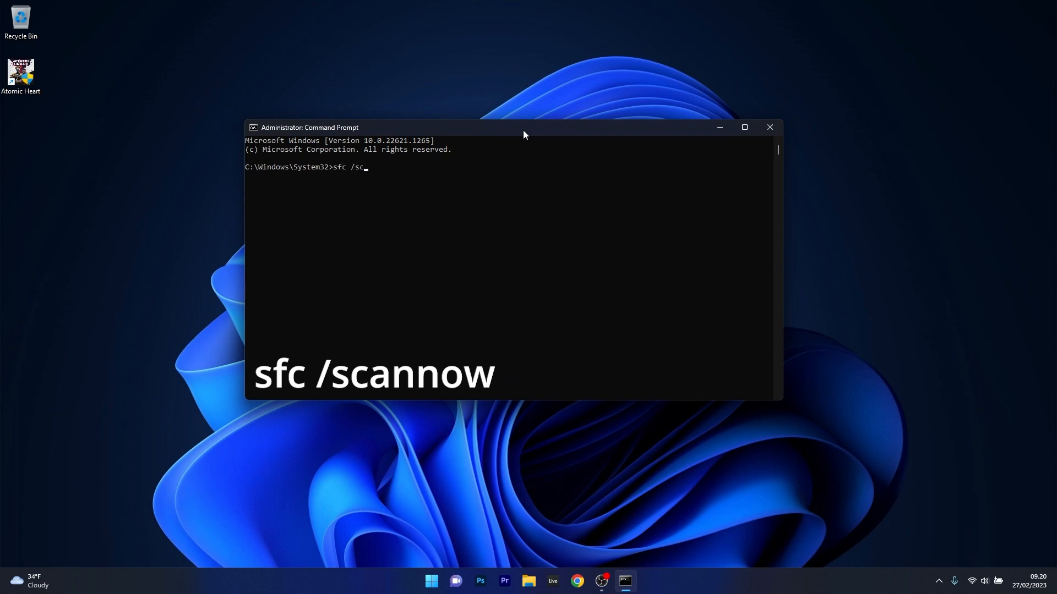
pyautogui.write('annow')
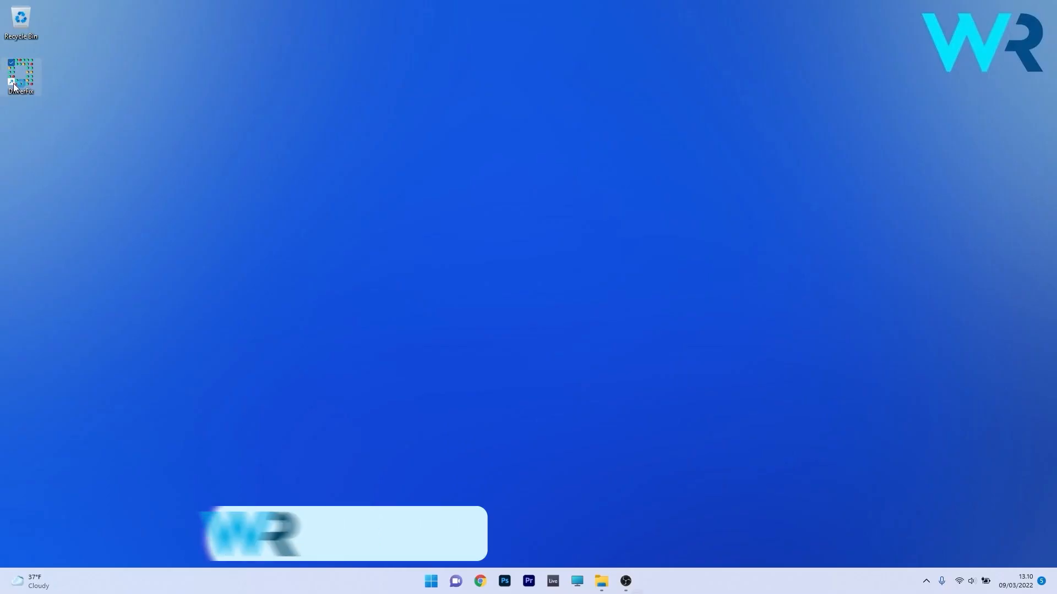
# - Launch DriverFix and request updating all 29 outdated drivers at once
pyautogui.doubleClick(21, 74)
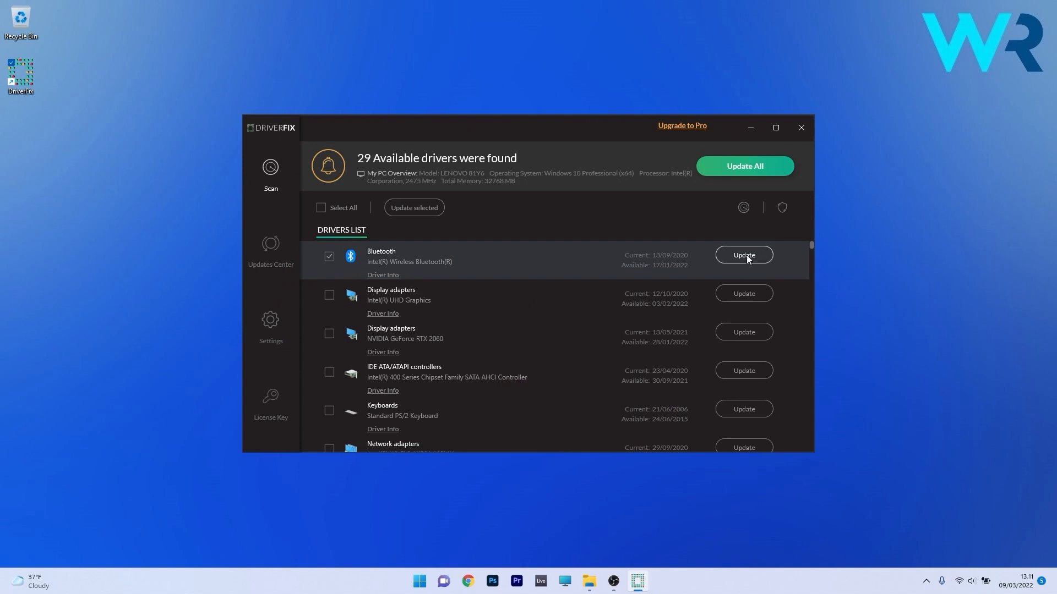
pyautogui.click(743, 254)
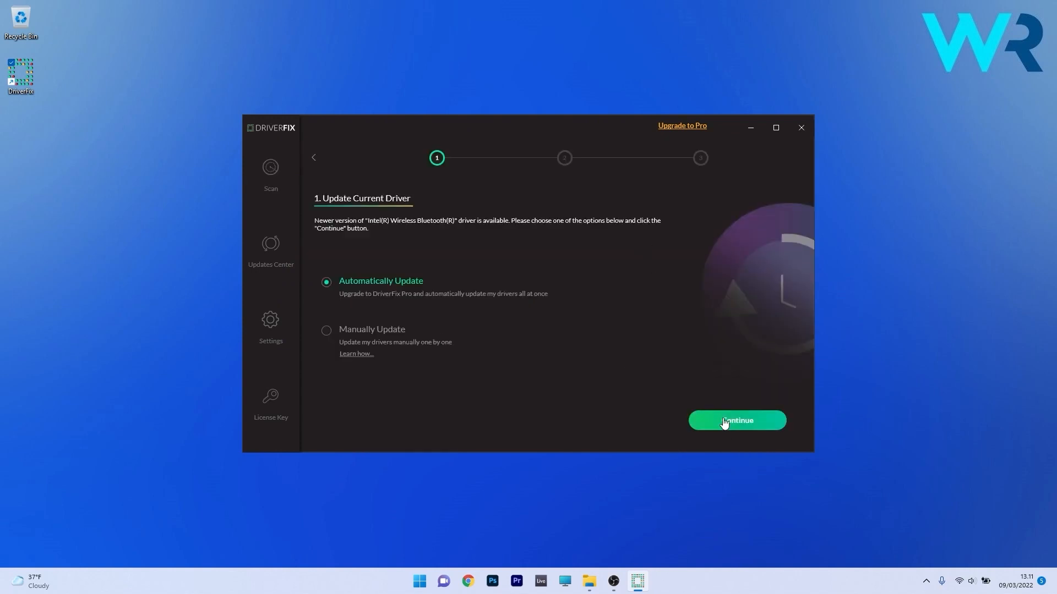
pyautogui.click(736, 420)
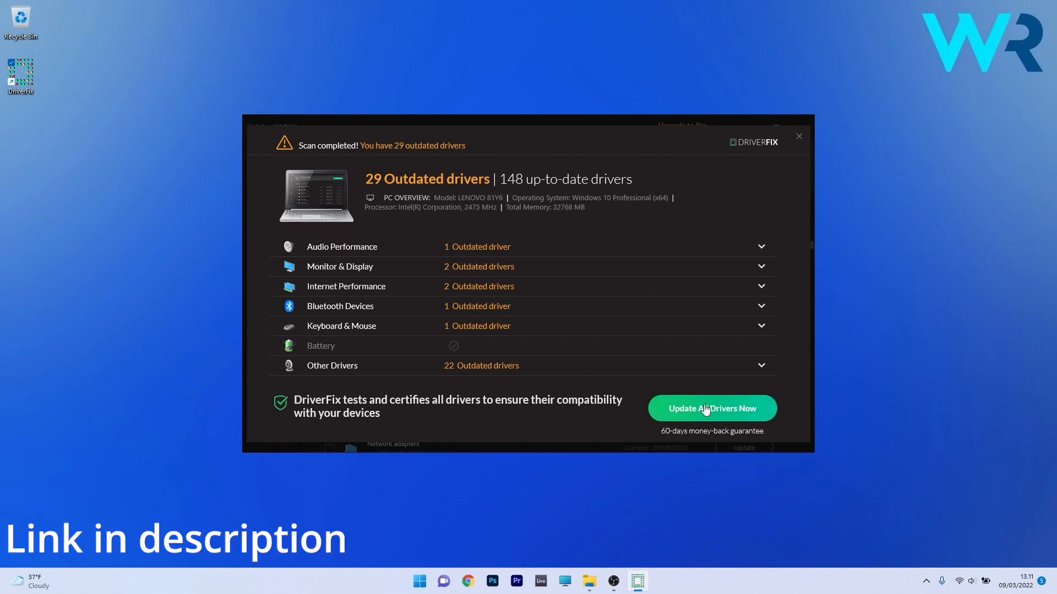
pyautogui.click(712, 408)
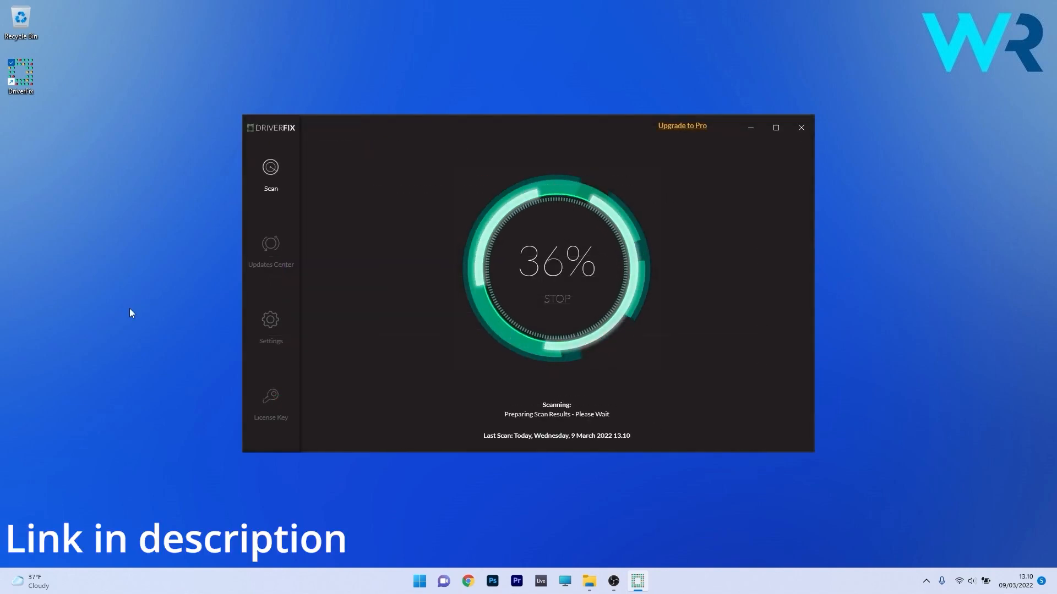